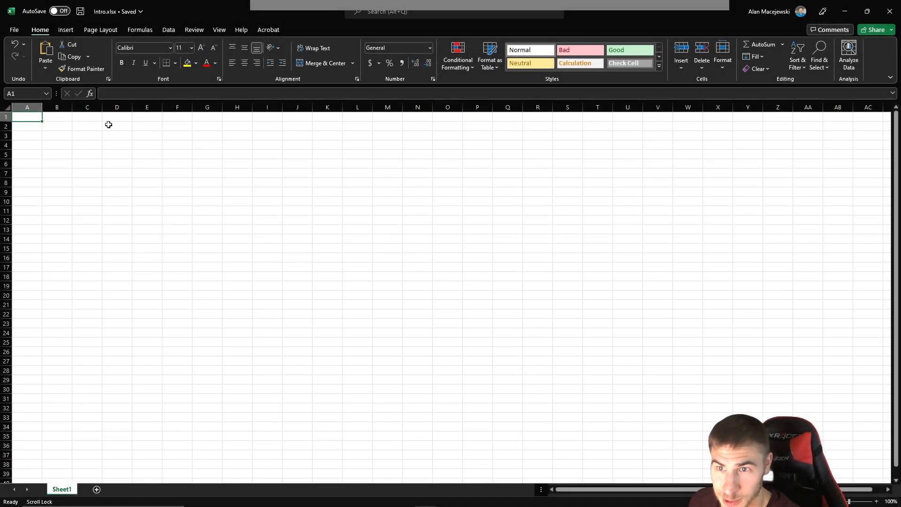
mouse_move(232, 153)
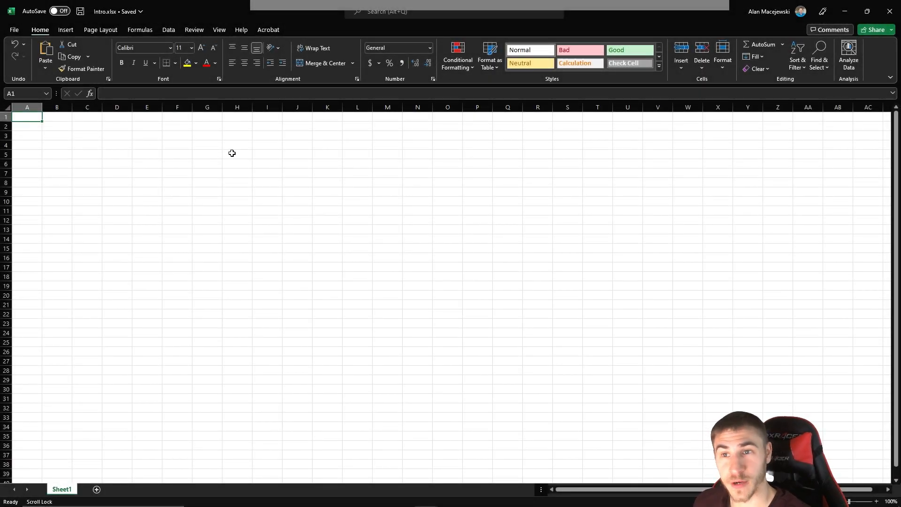
mouse_move(293, 223)
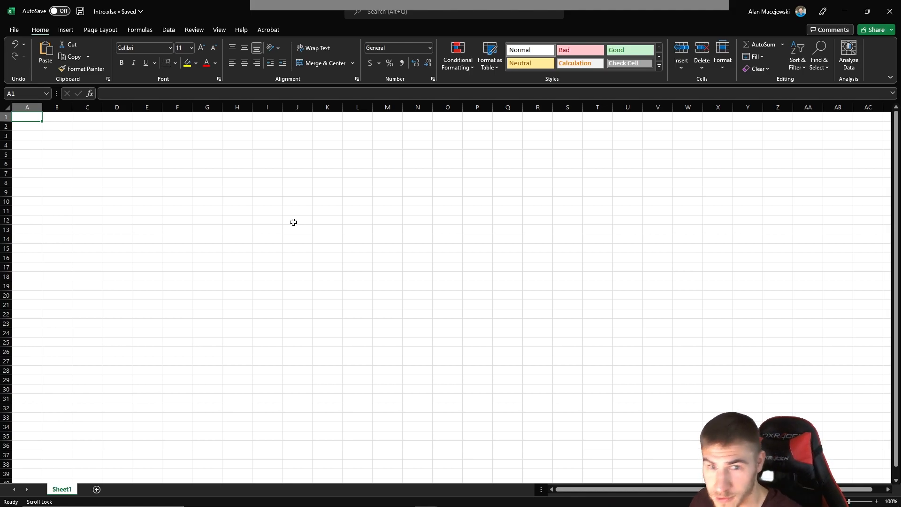
mouse_move(419, 251)
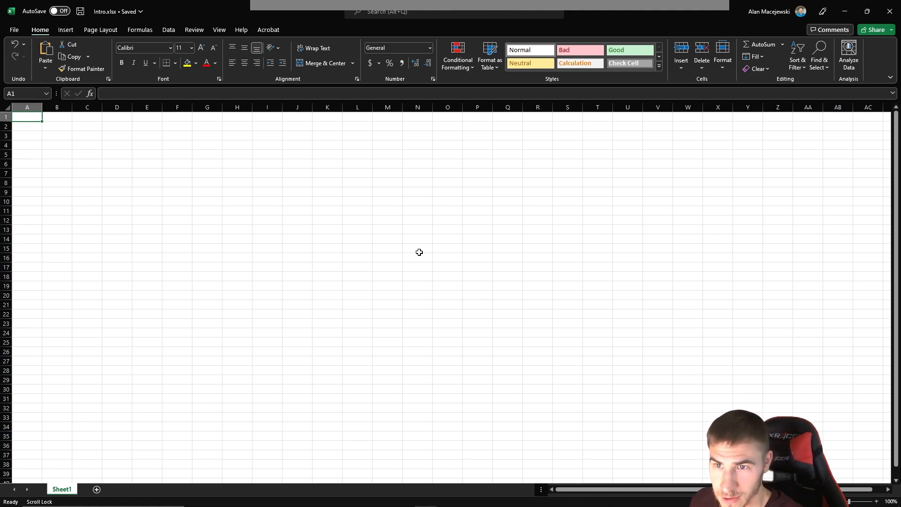
mouse_move(472, 303)
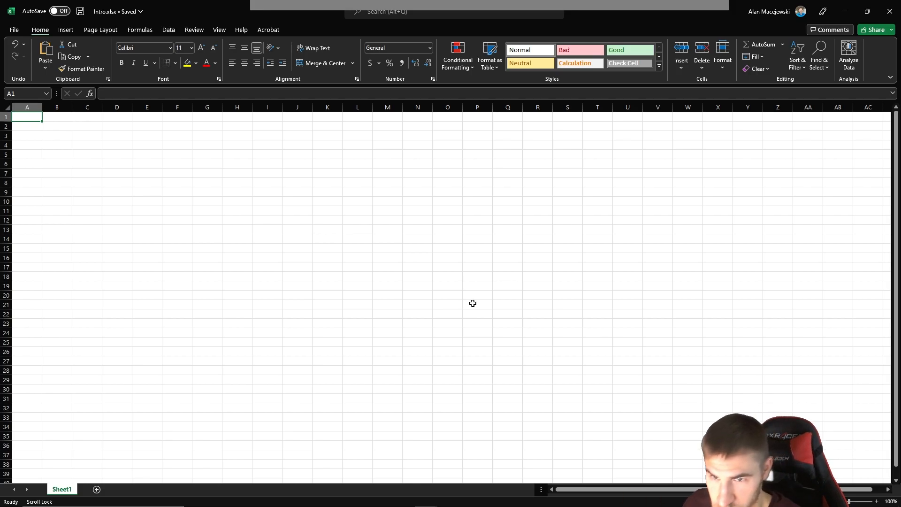
mouse_move(436, 249)
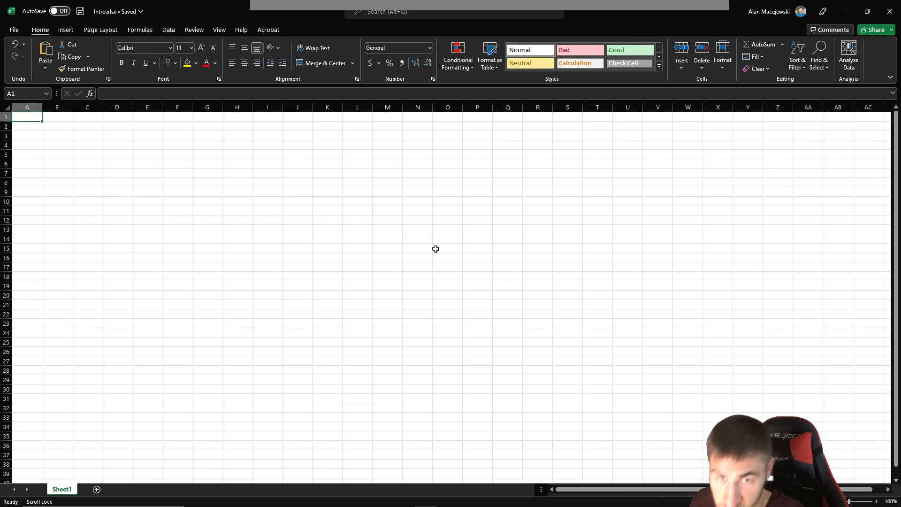
mouse_move(360, 219)
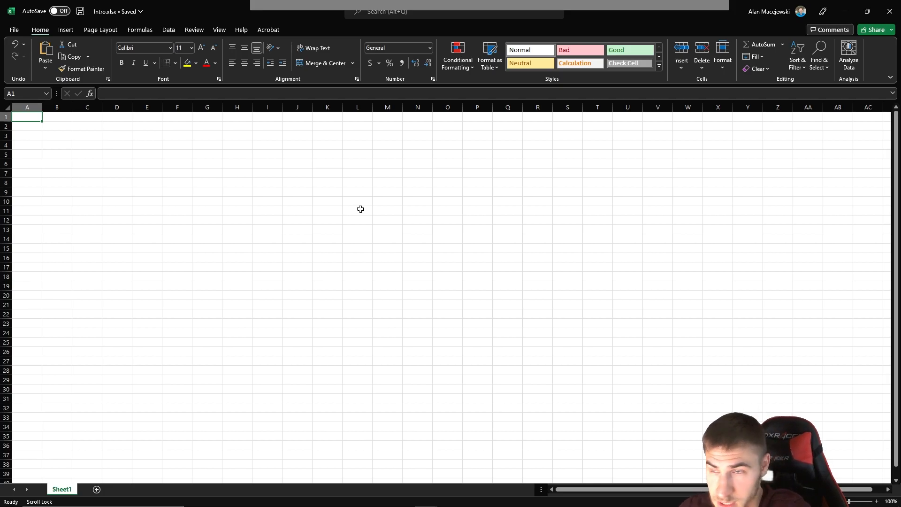
mouse_move(344, 255)
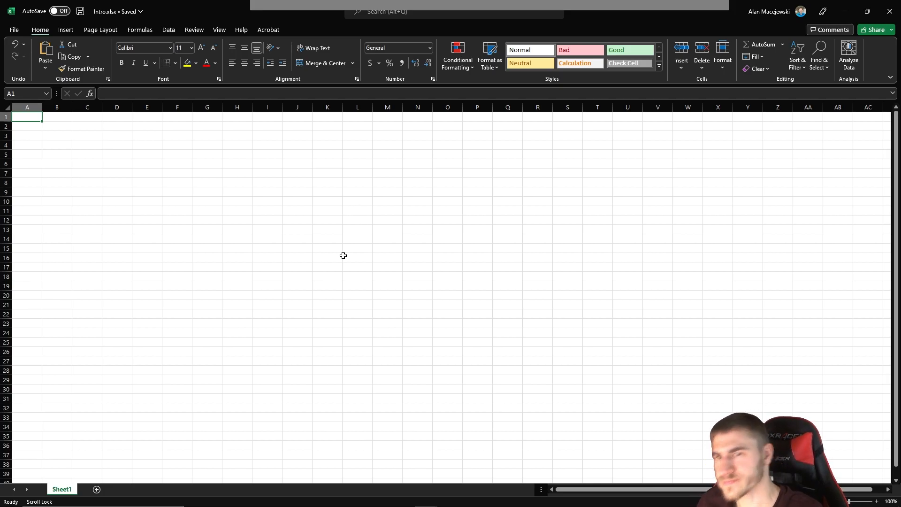
mouse_move(377, 209)
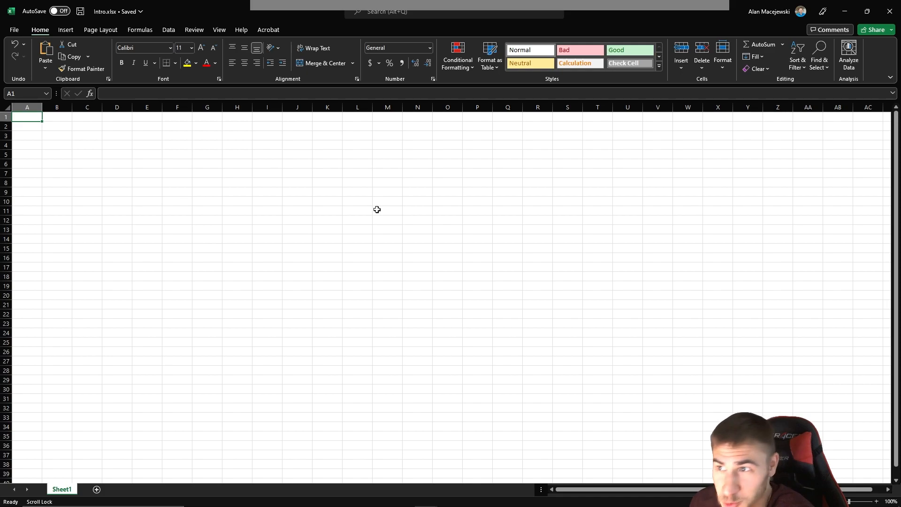
mouse_move(313, 242)
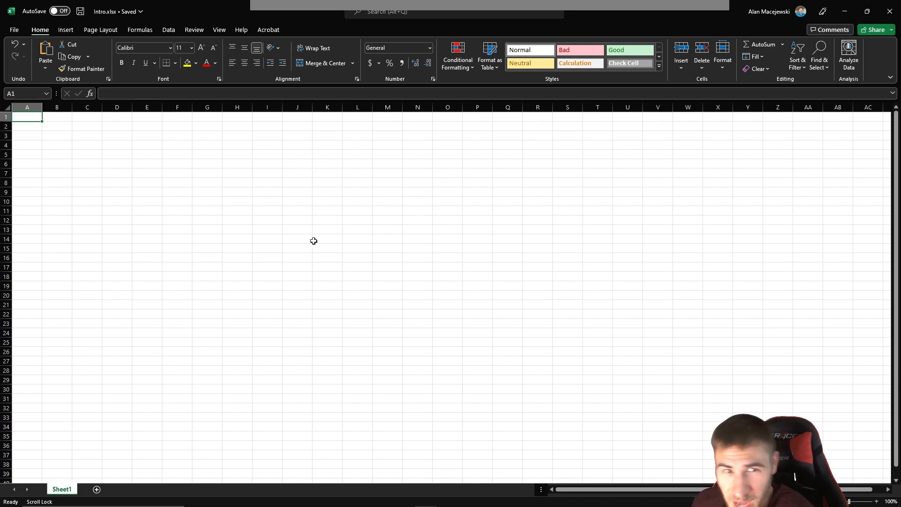
mouse_move(216, 275)
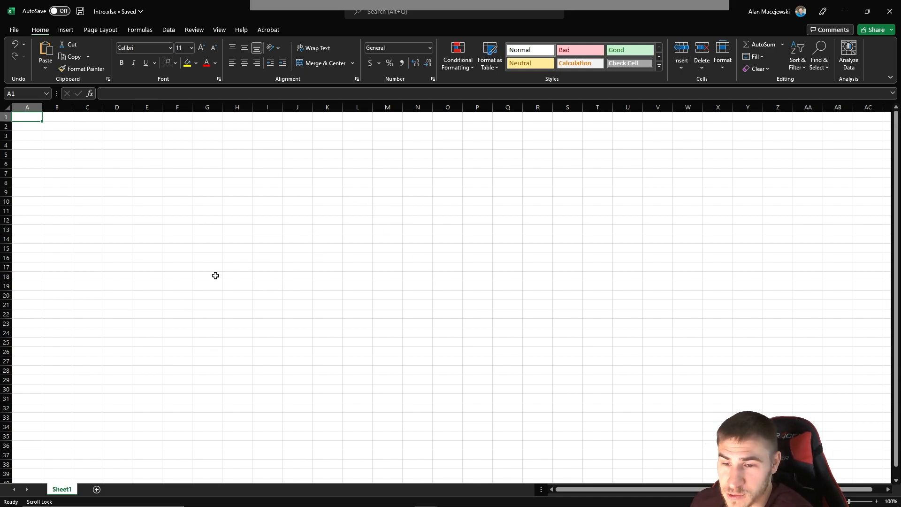
mouse_move(152, 236)
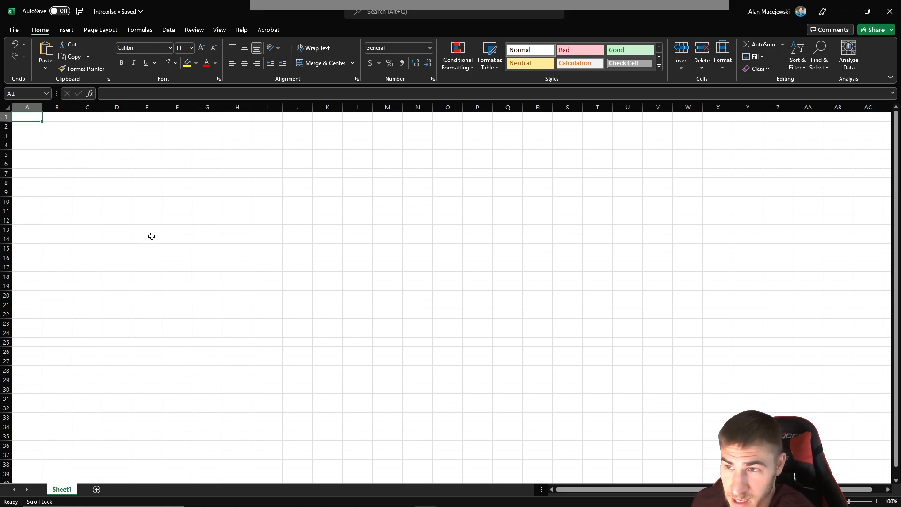
mouse_move(262, 206)
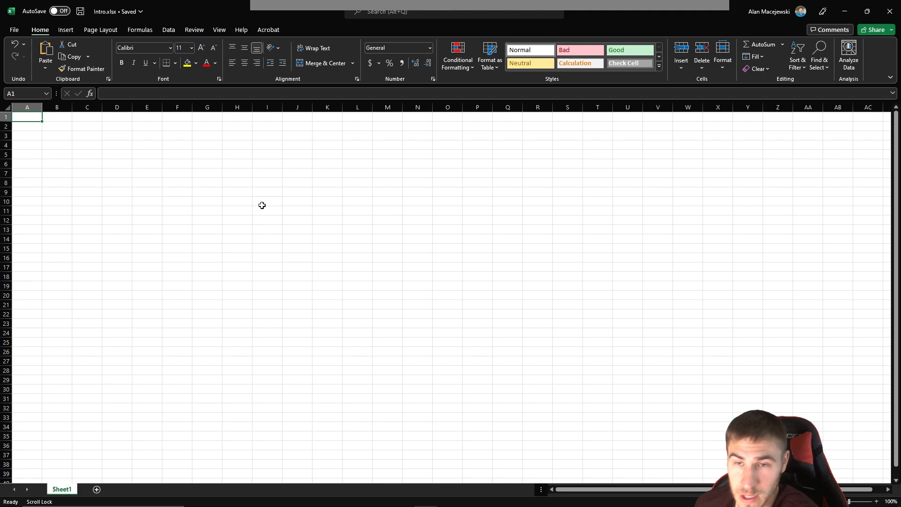
mouse_move(182, 175)
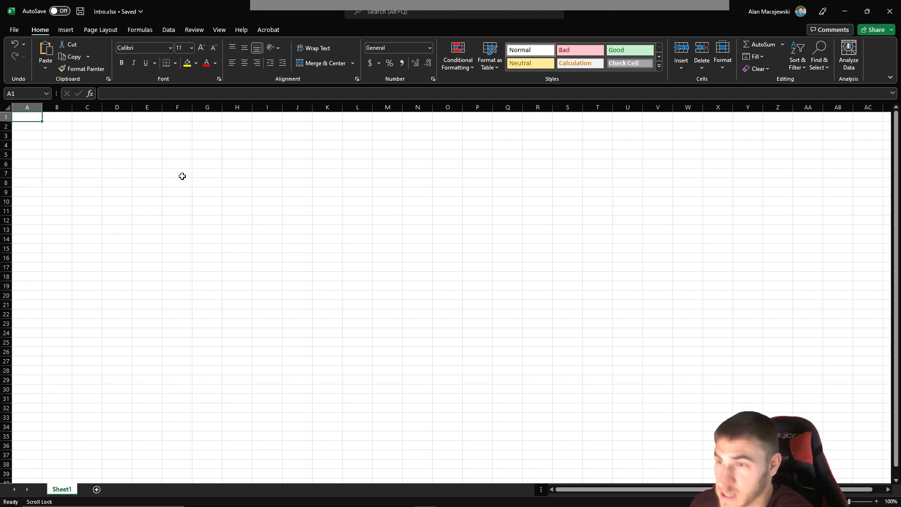
mouse_move(320, 257)
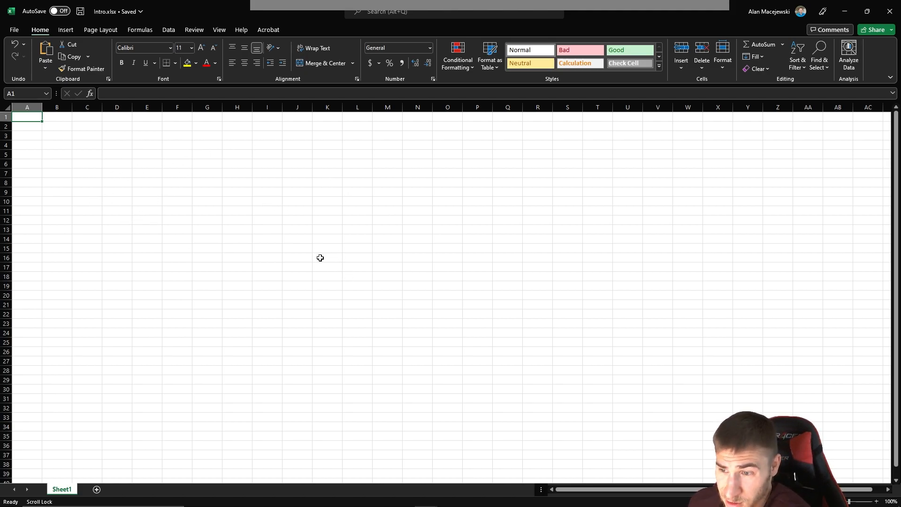
mouse_move(374, 214)
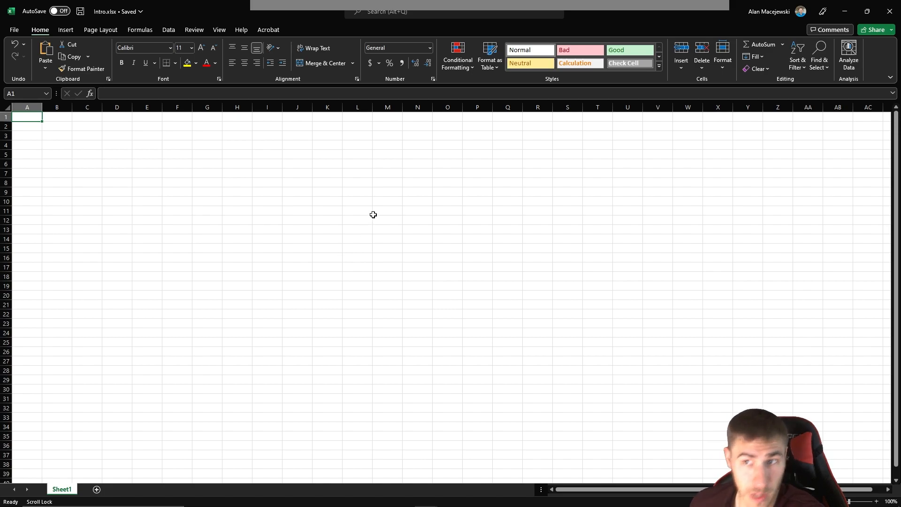
mouse_move(418, 255)
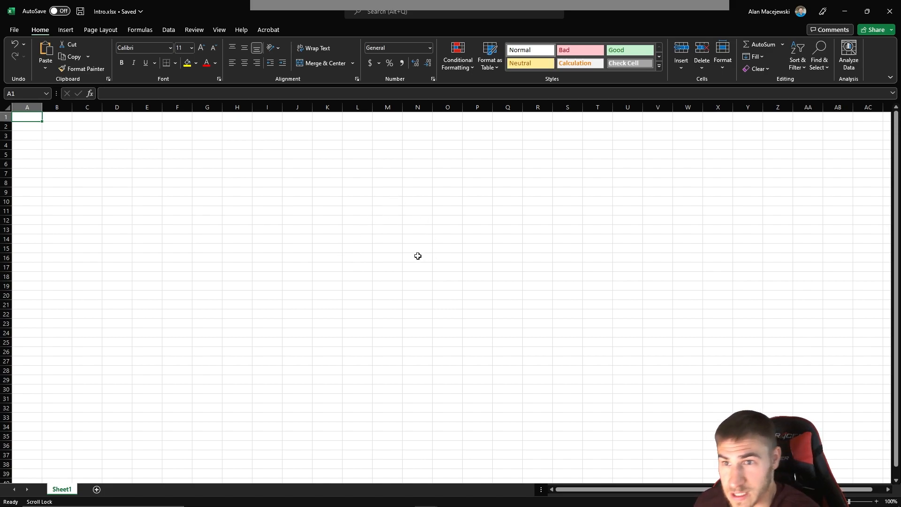
mouse_move(376, 281)
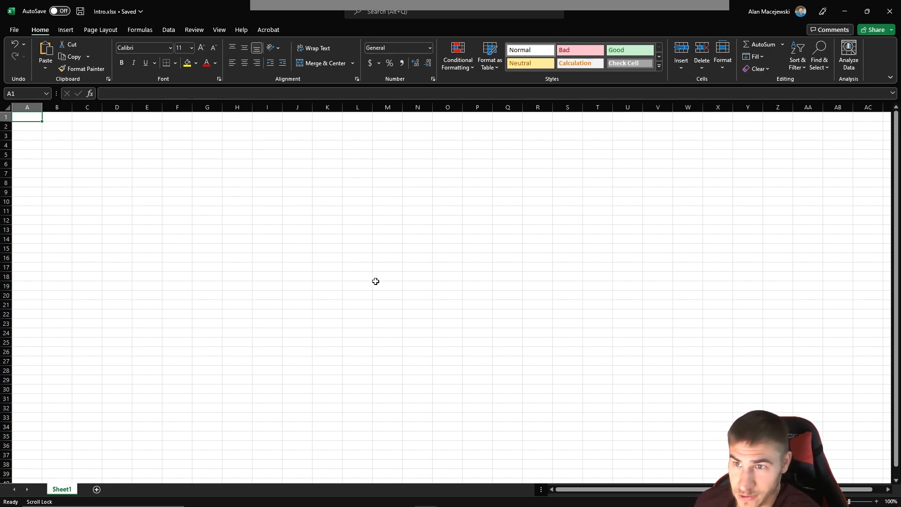
mouse_move(357, 283)
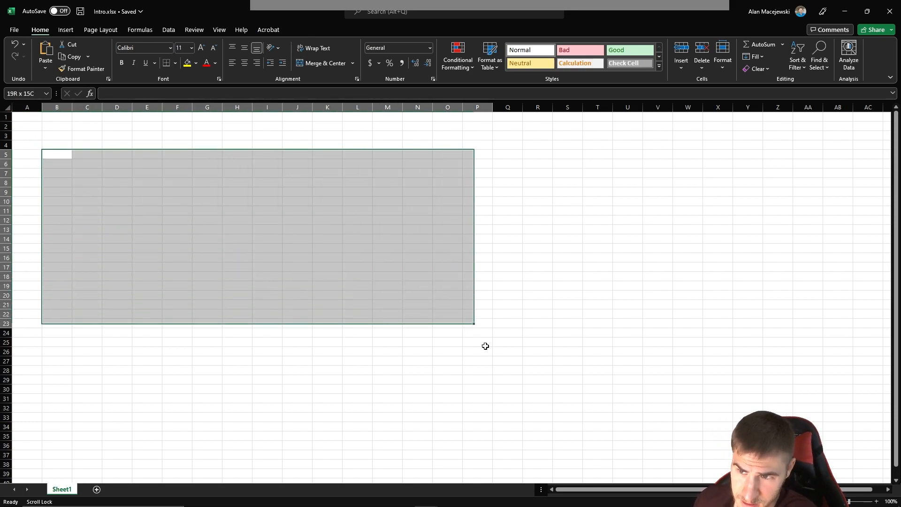
Step: Clear the cell selection and expand the Cell Styles gallery on the Home tab
left_click(267, 285)
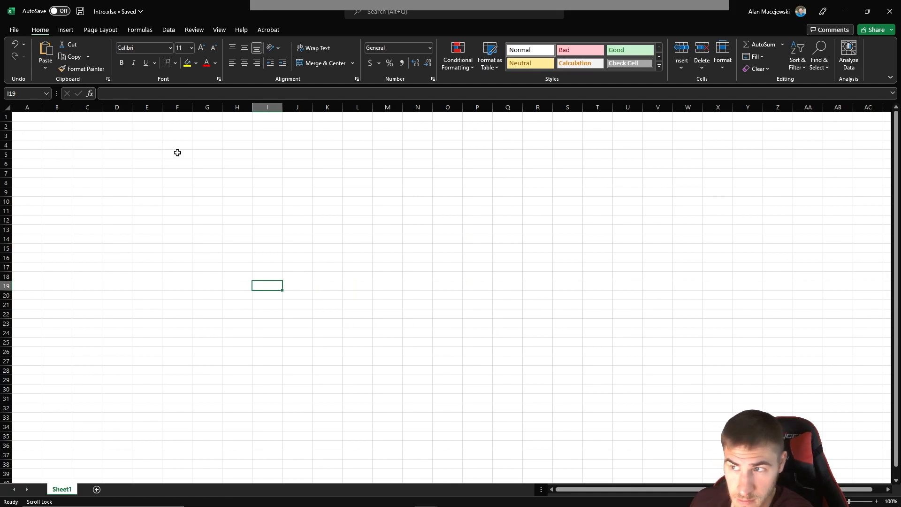
mouse_move(236, 200)
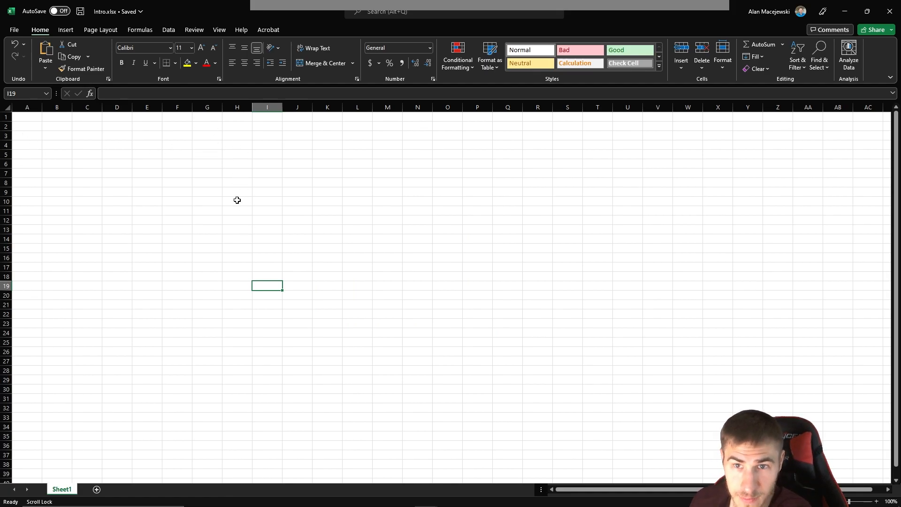
mouse_move(193, 145)
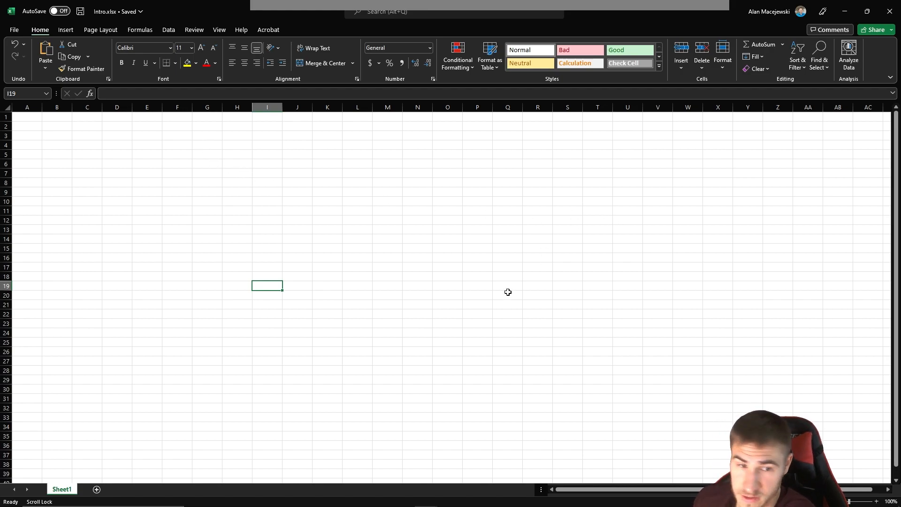
mouse_move(217, 200)
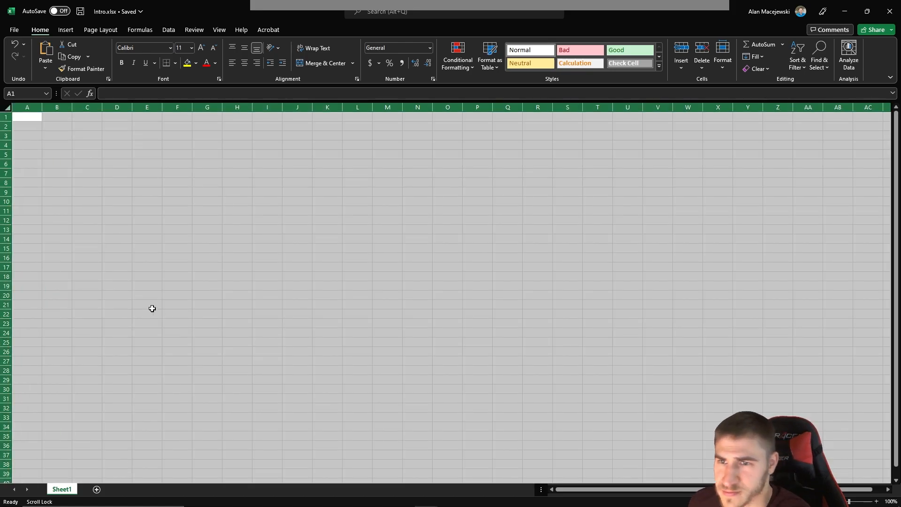
left_click(87, 116)
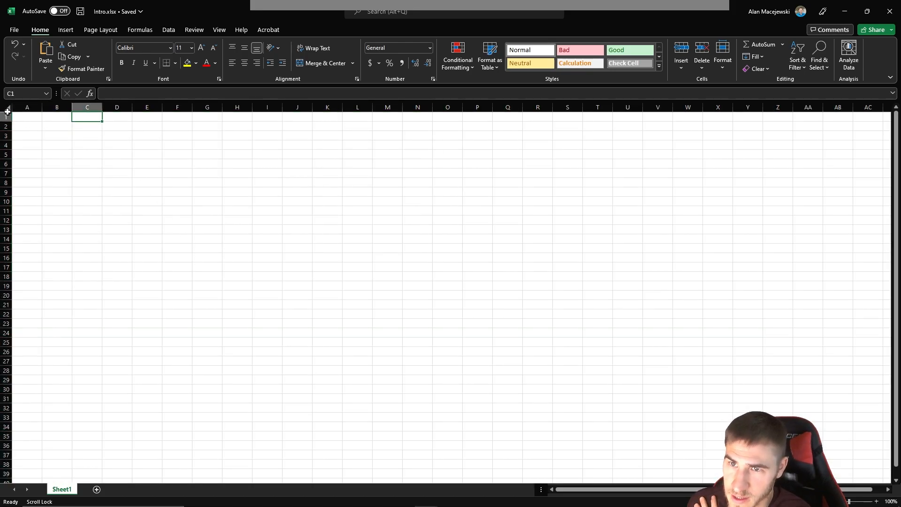
left_click(56, 144)
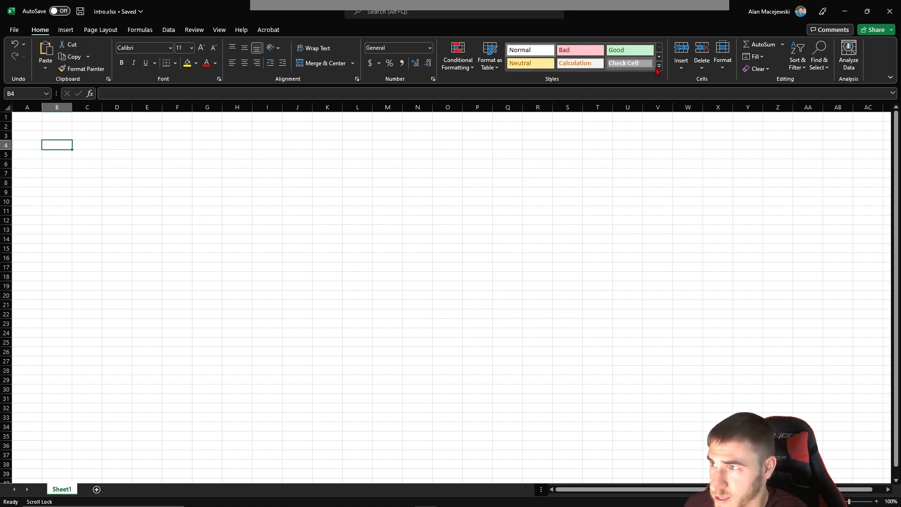
left_click(659, 67)
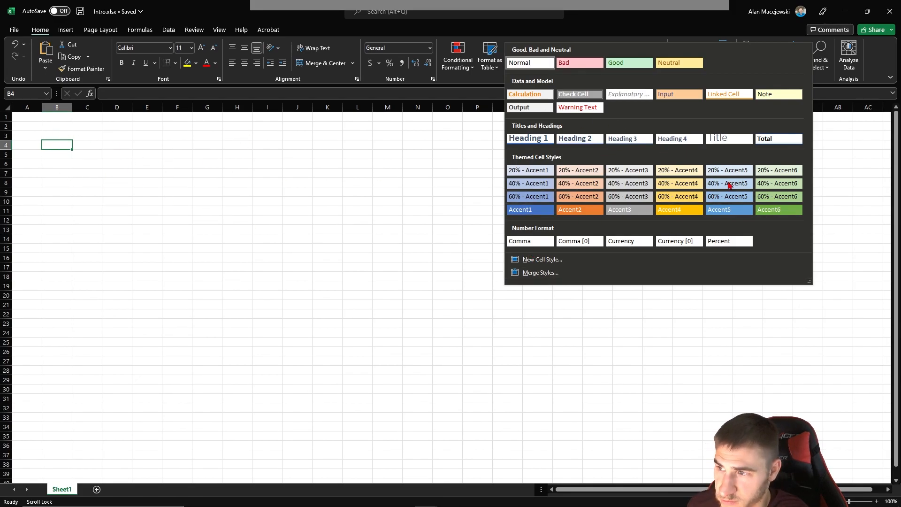
mouse_move(668, 209)
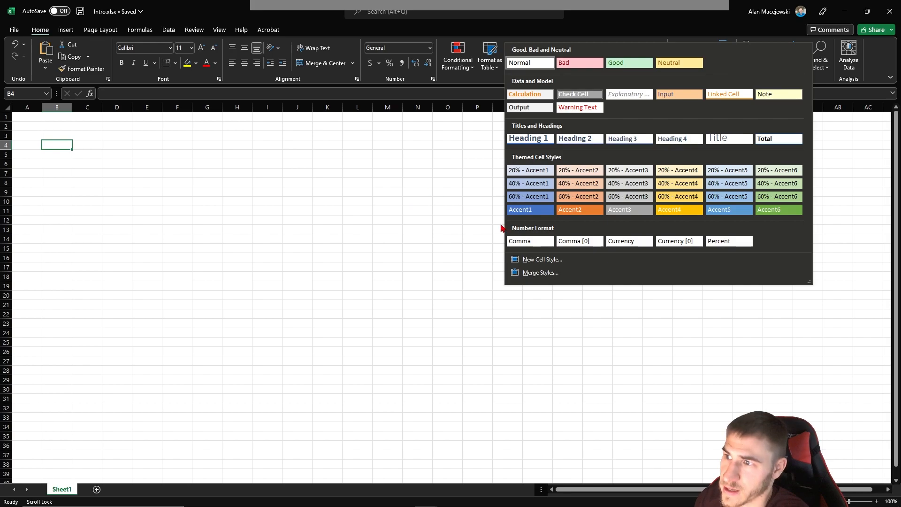
mouse_move(640, 272)
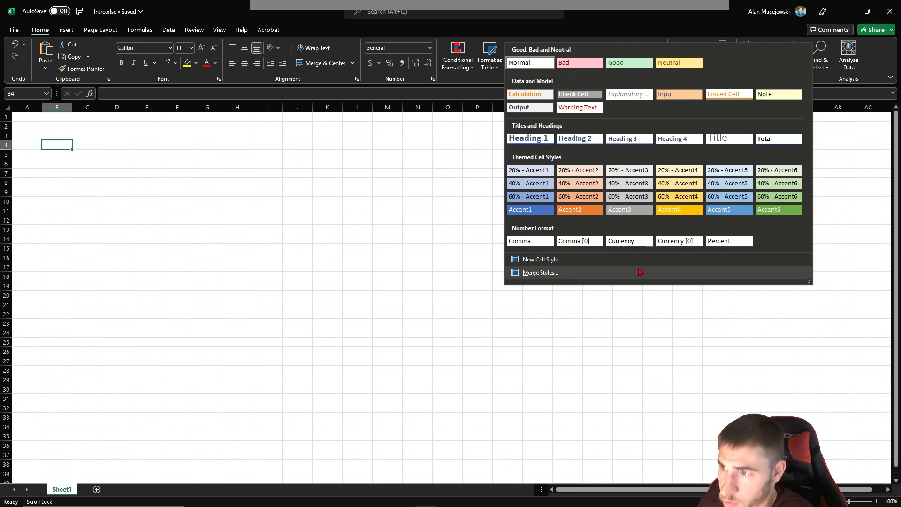
mouse_move(506, 314)
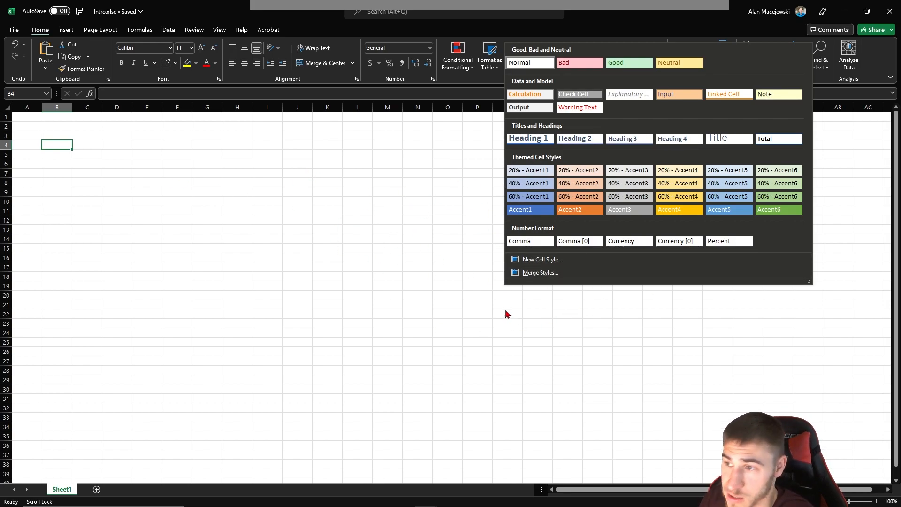
Step: Create a new cell style named 'Dark' and bring up its Format Cells settings
left_click(542, 259)
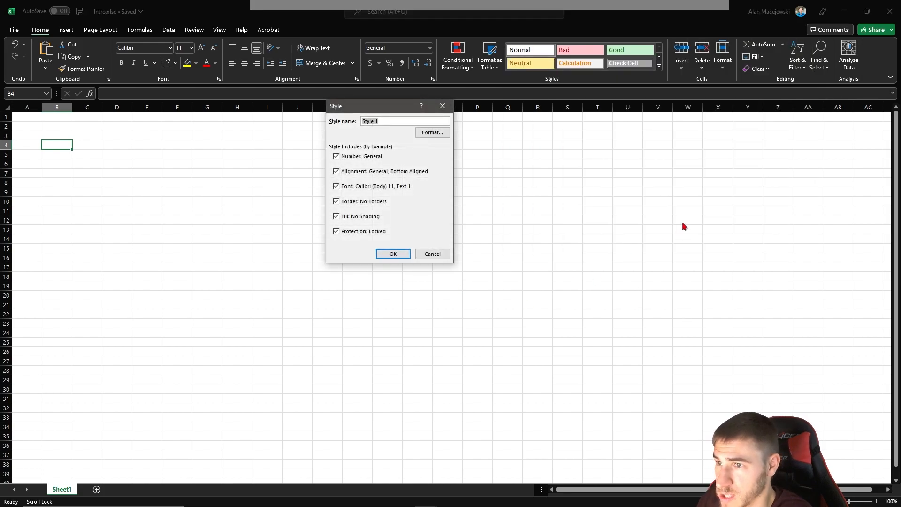
type("Dark")
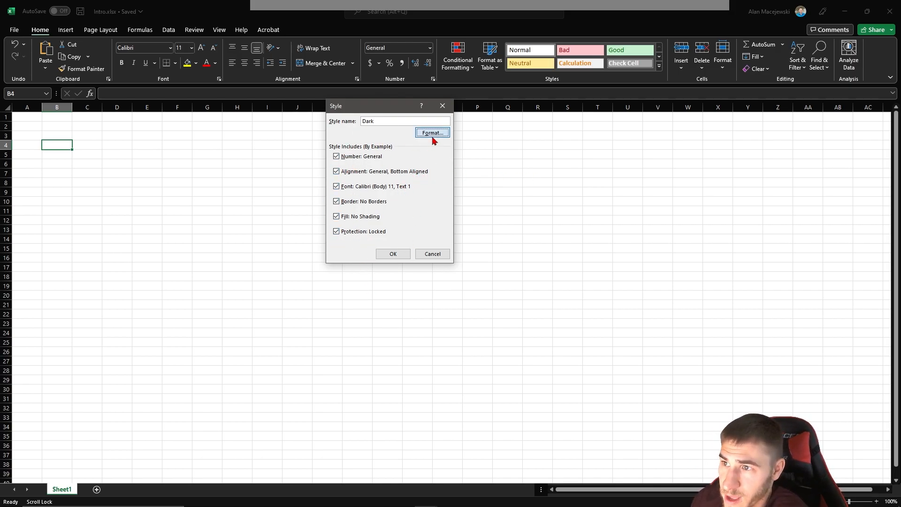
left_click(432, 132)
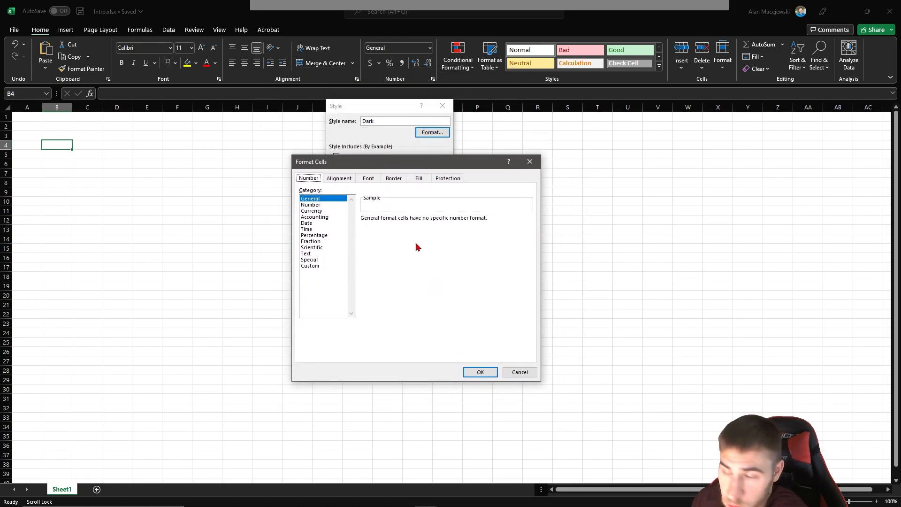
mouse_move(101, 205)
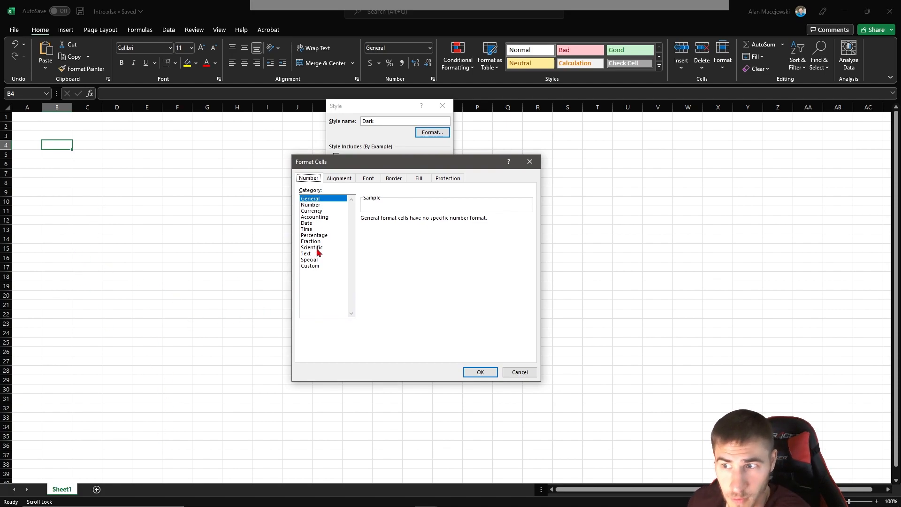
Step: Keep the General number format and default alignment, and set the font colour to white
left_click(314, 235)
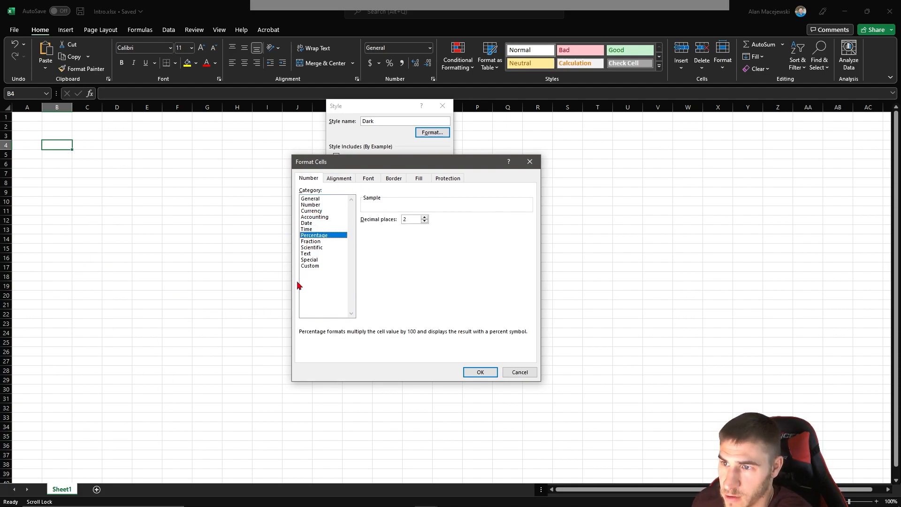
left_click(311, 198)
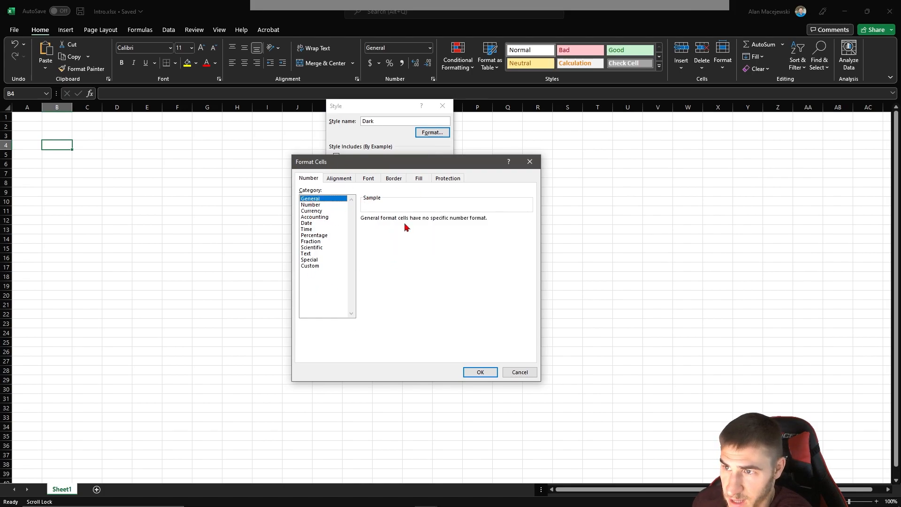
left_click(339, 178)
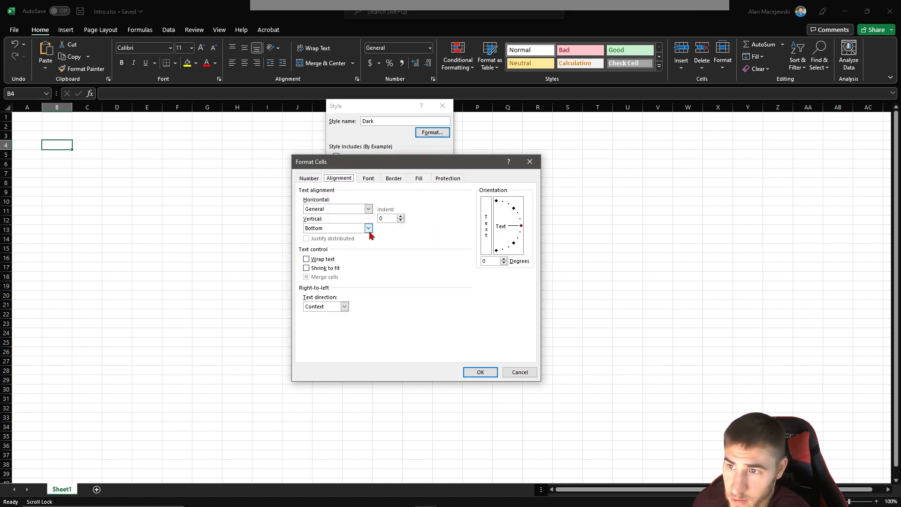
left_click(368, 178)
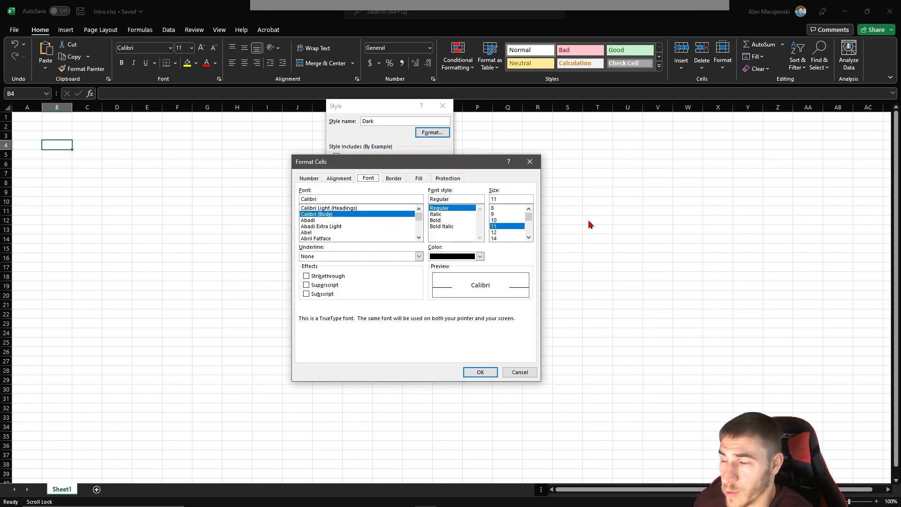
left_click(480, 255)
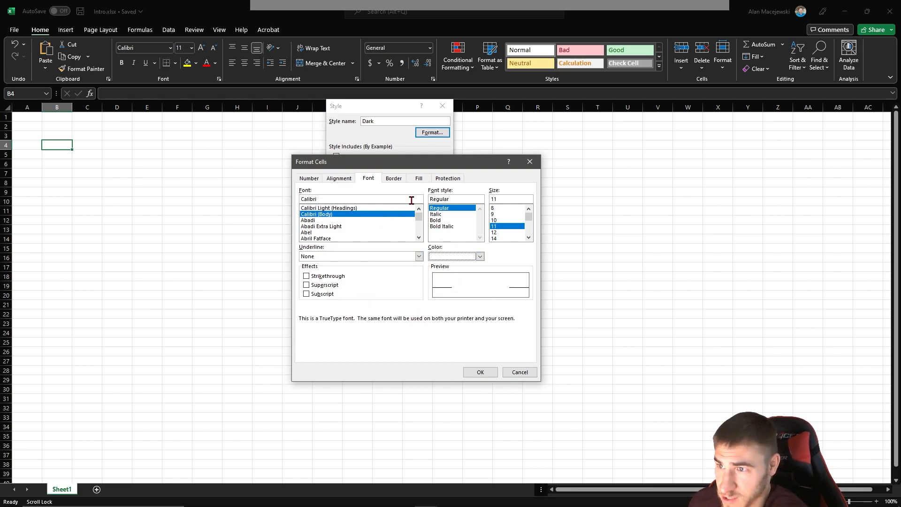
left_click(418, 178)
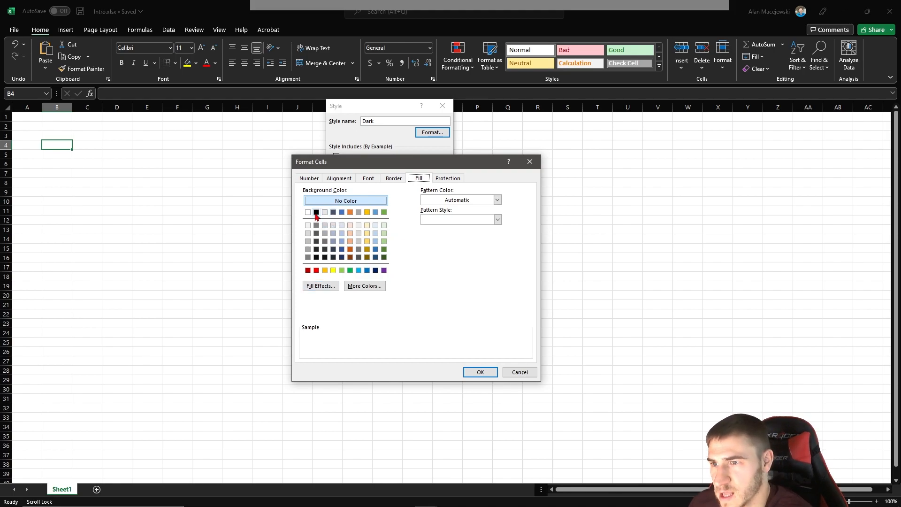
Step: Fill the Dark style's background with solid black, leaving the pattern options unchanged
left_click(316, 213)
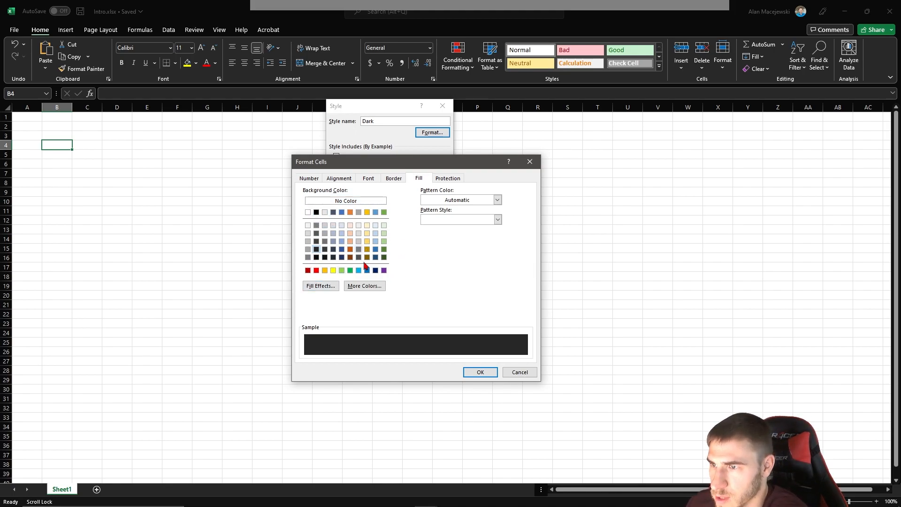
left_click(496, 199)
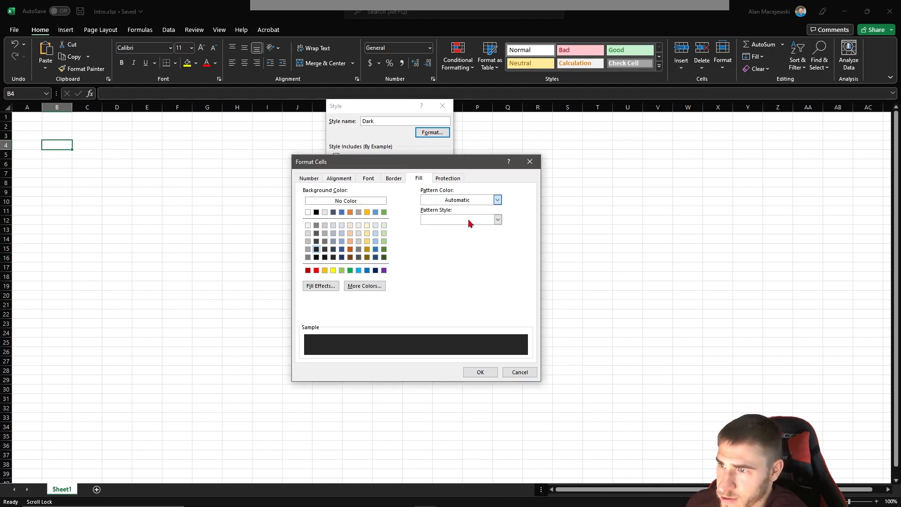
left_click(496, 220)
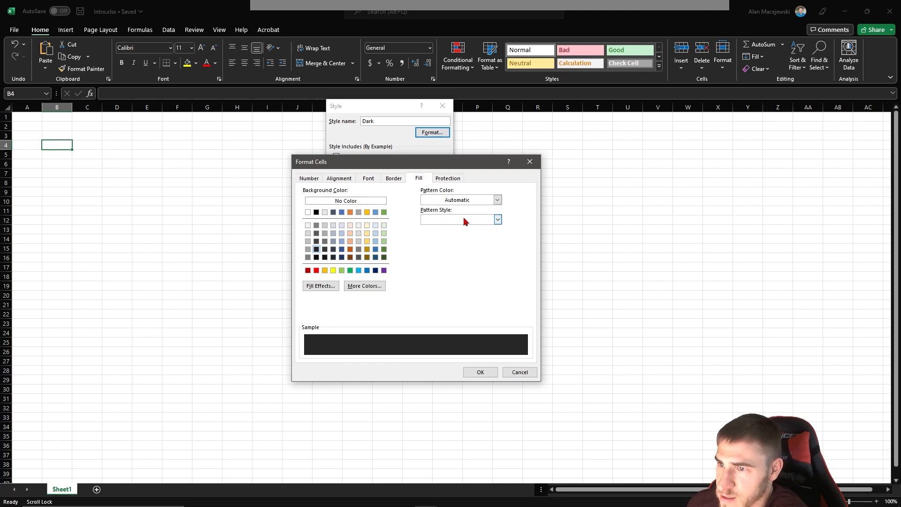
left_click(497, 220)
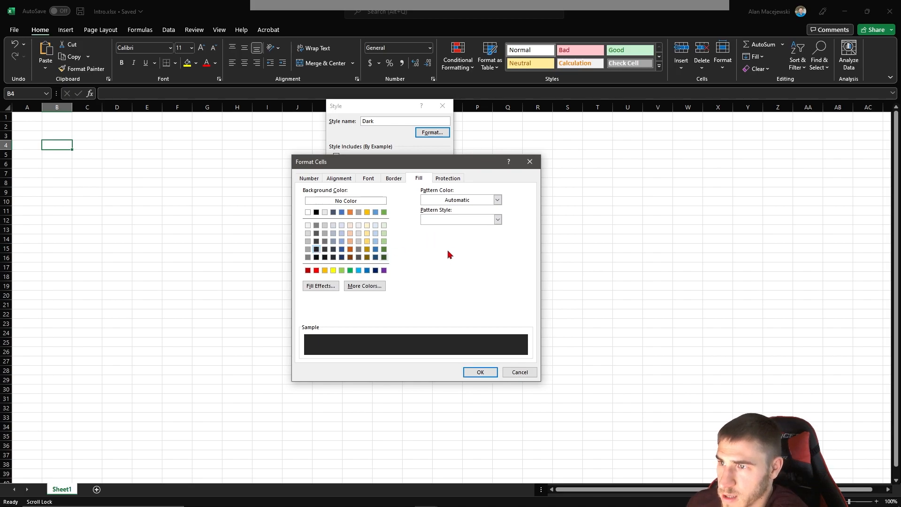
mouse_move(399, 365)
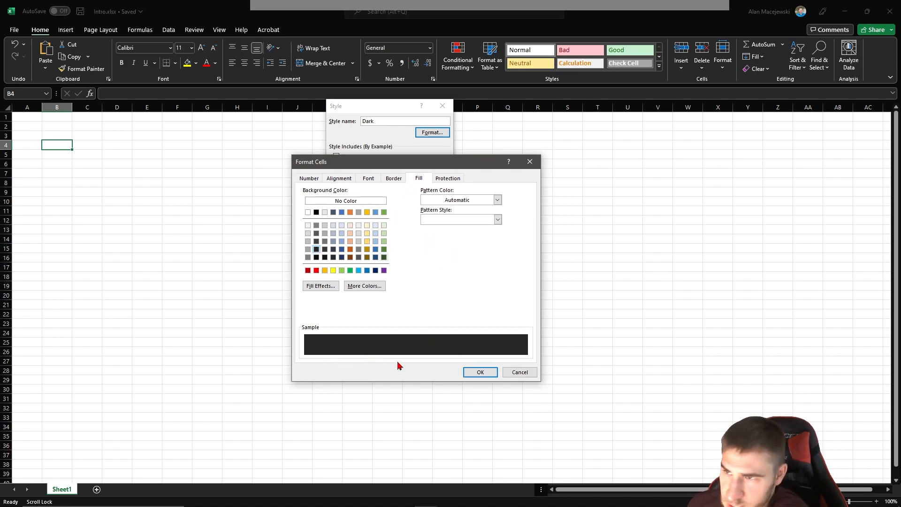
left_click(393, 179)
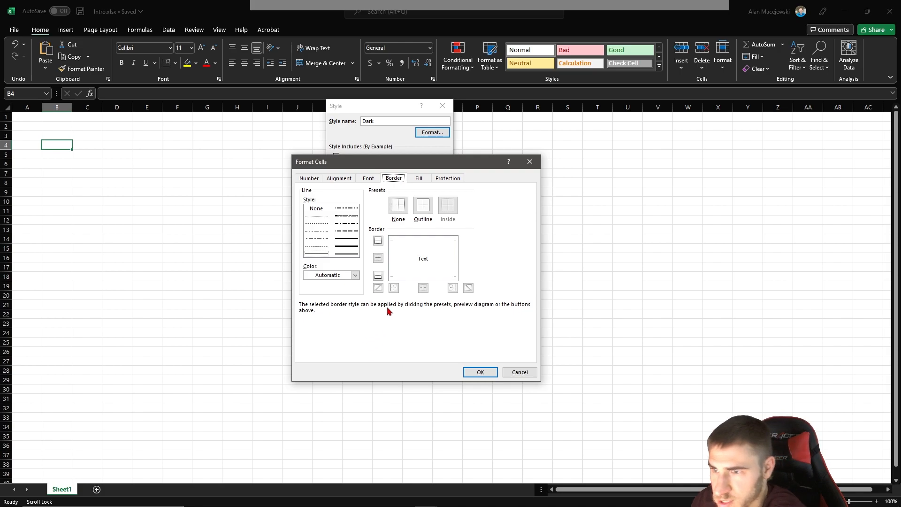
mouse_move(395, 330)
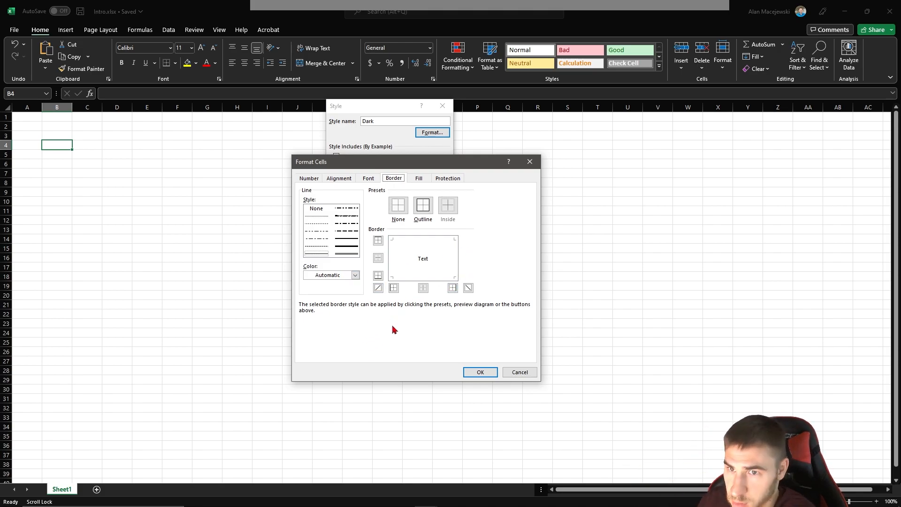
mouse_move(473, 333)
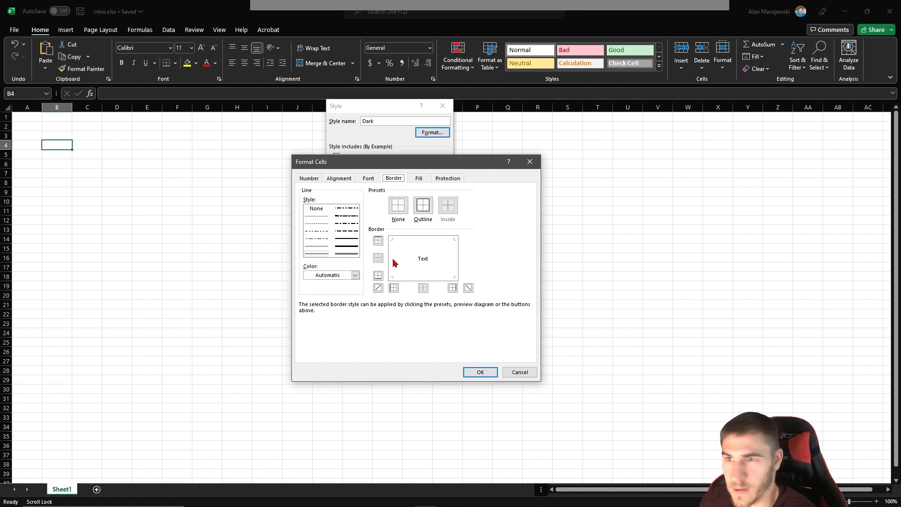
mouse_move(320, 355)
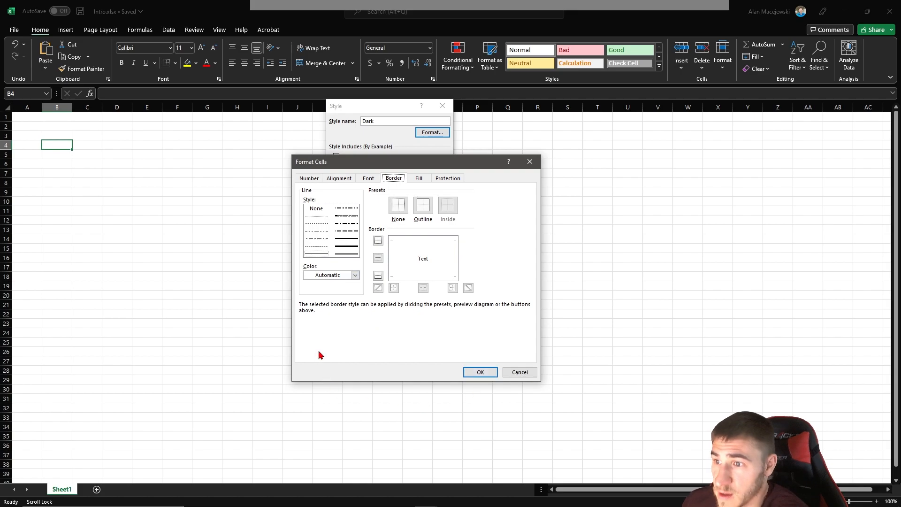
Step: Set the border colour to white and apply the Outline preset around all four cell edges
left_click(355, 275)
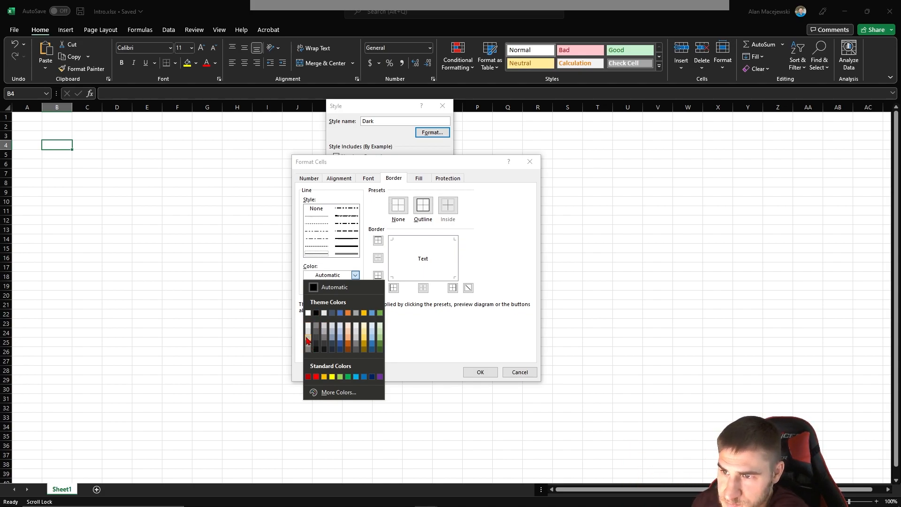
left_click(307, 340)
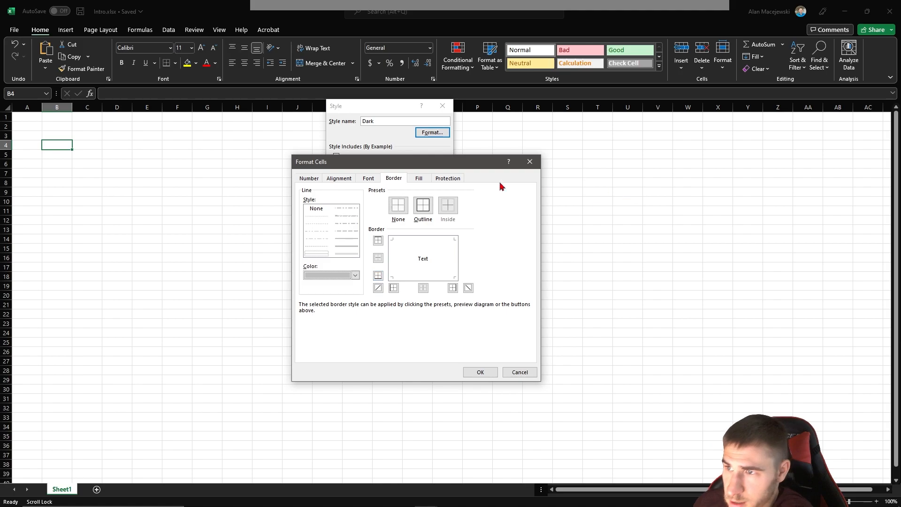
left_click(422, 206)
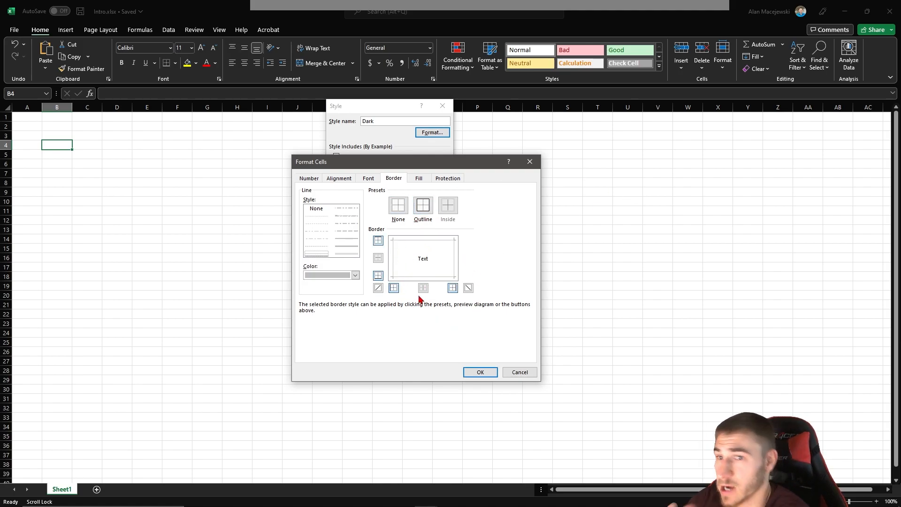
mouse_move(415, 247)
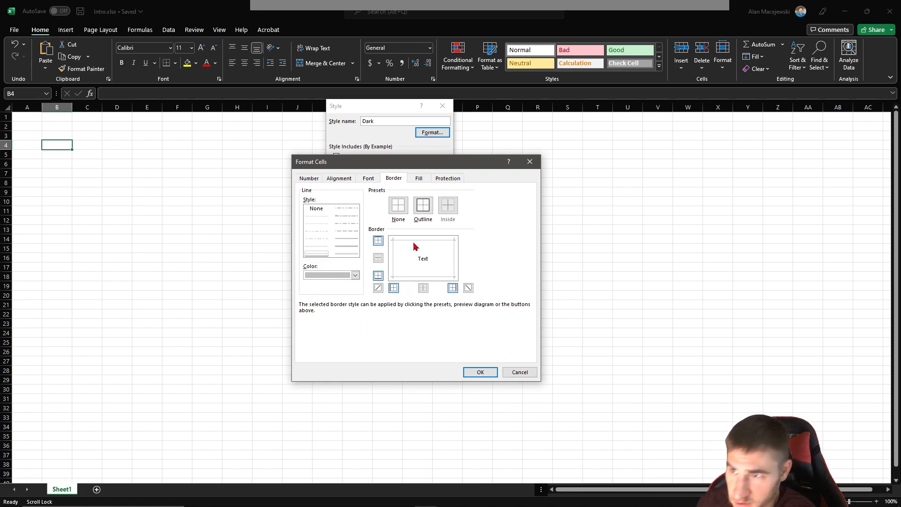
mouse_move(416, 190)
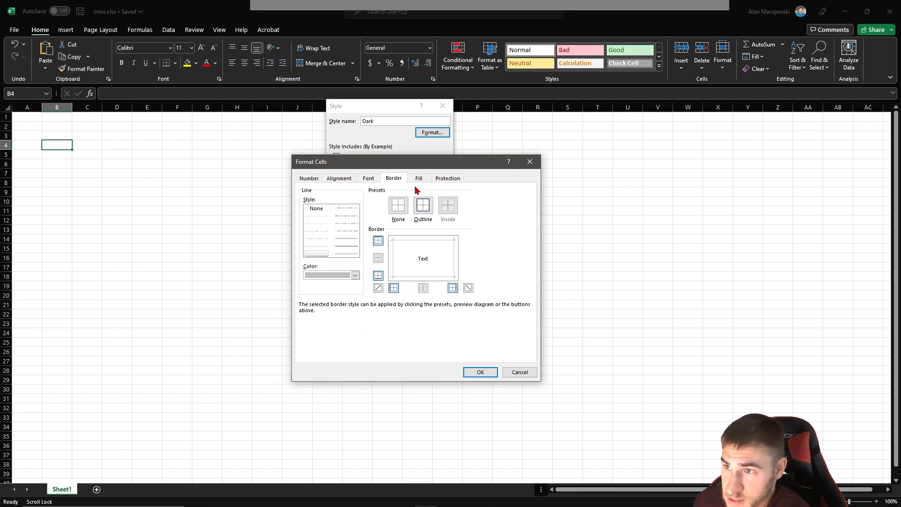
left_click(448, 177)
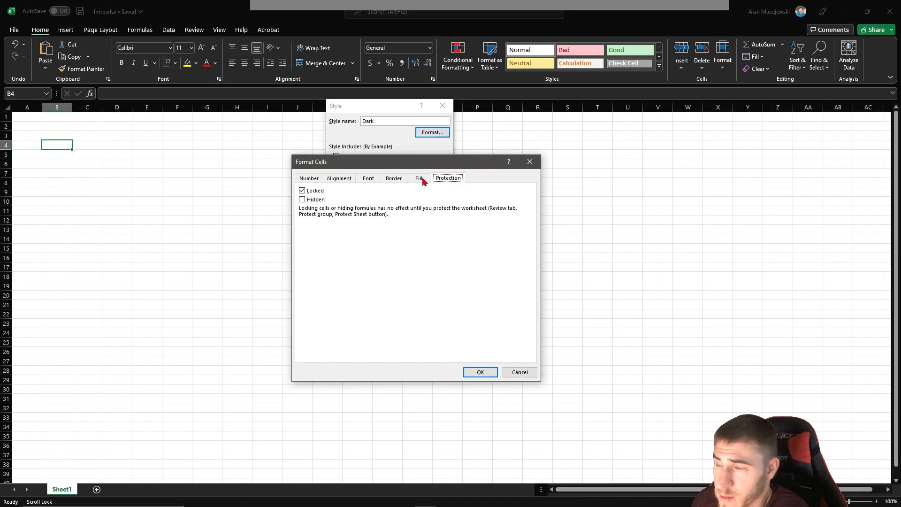
Step: Recheck the fill, alignment and font settings, then confirm Format Cells and save the Dark style
left_click(418, 178)
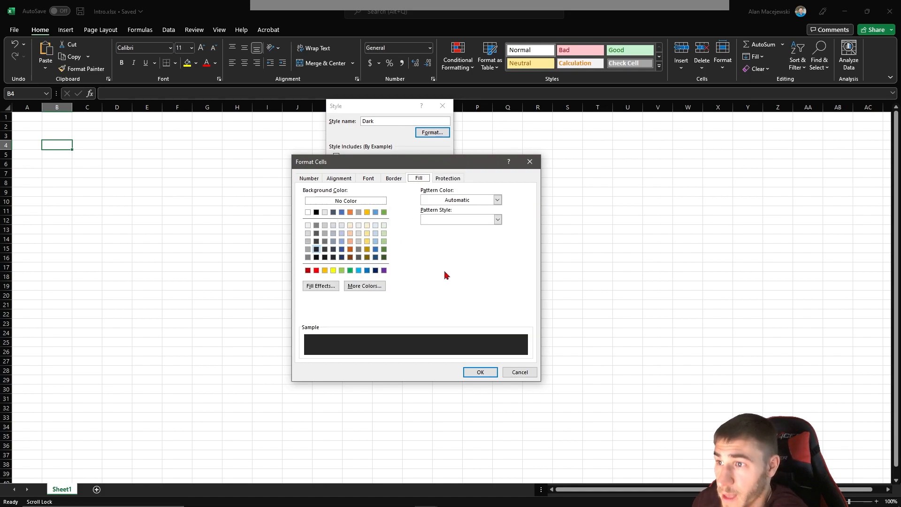
left_click(339, 177)
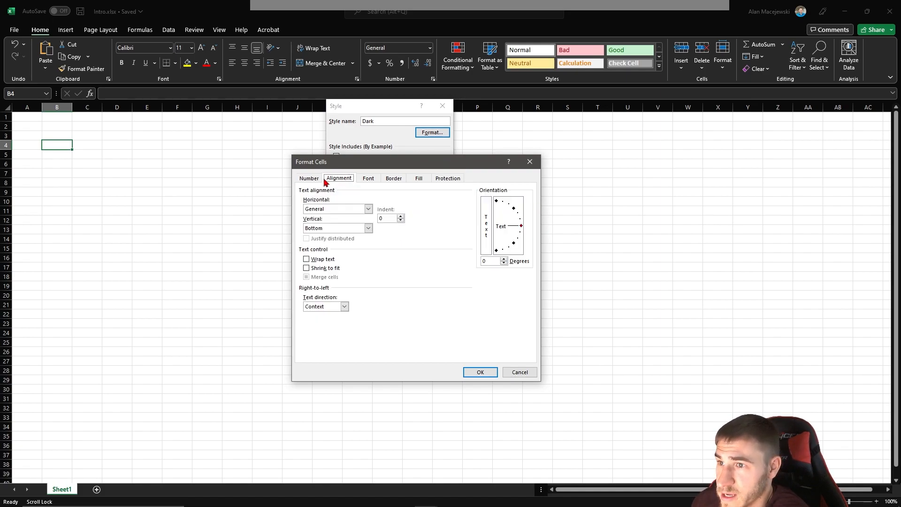
left_click(368, 178)
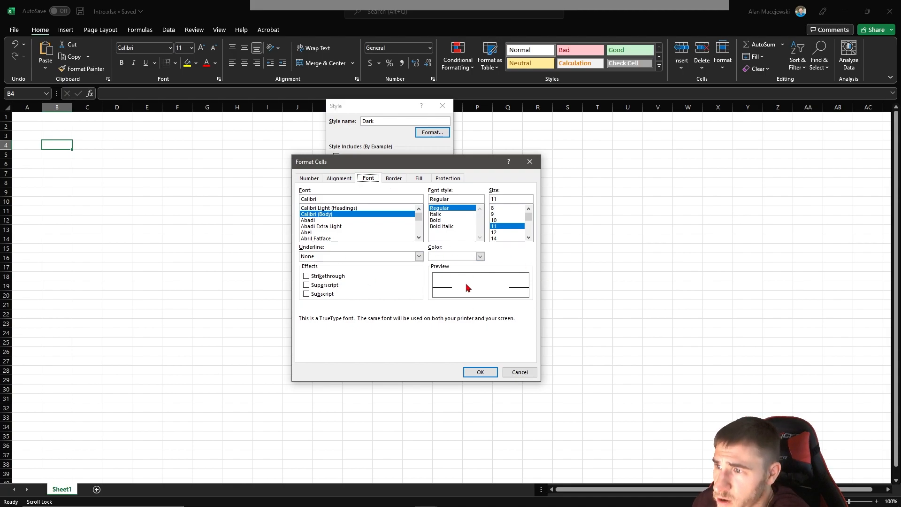
left_click(479, 372)
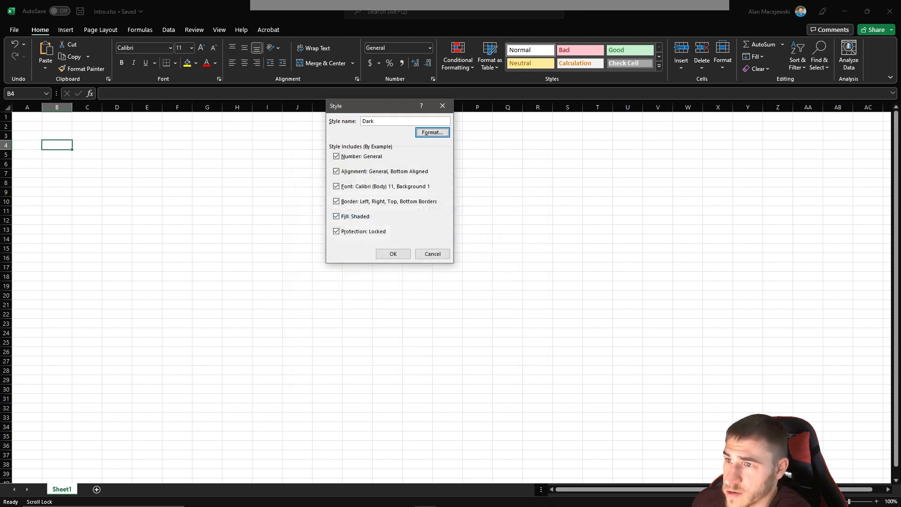
left_click(393, 254)
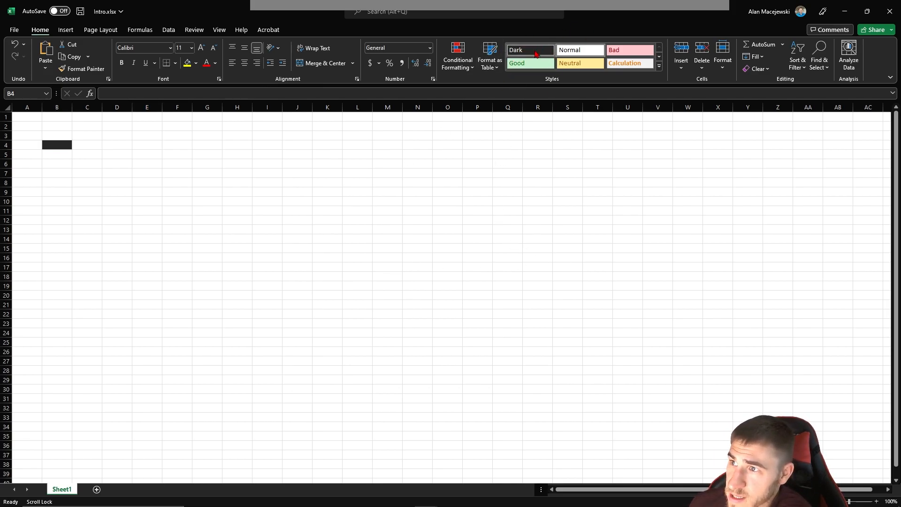
Step: Apply the Dark style to cells B3:I18, turning the block black with white gridlines
left_click(237, 239)
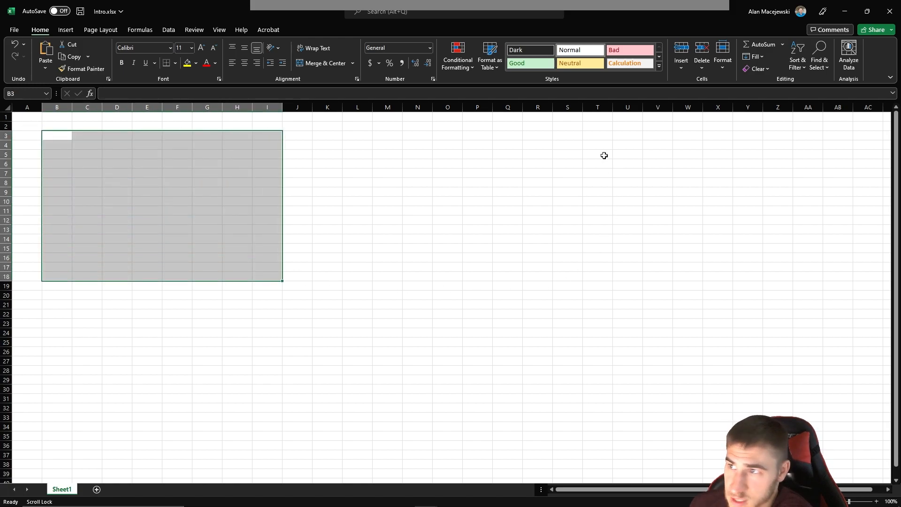
left_click(417, 370)
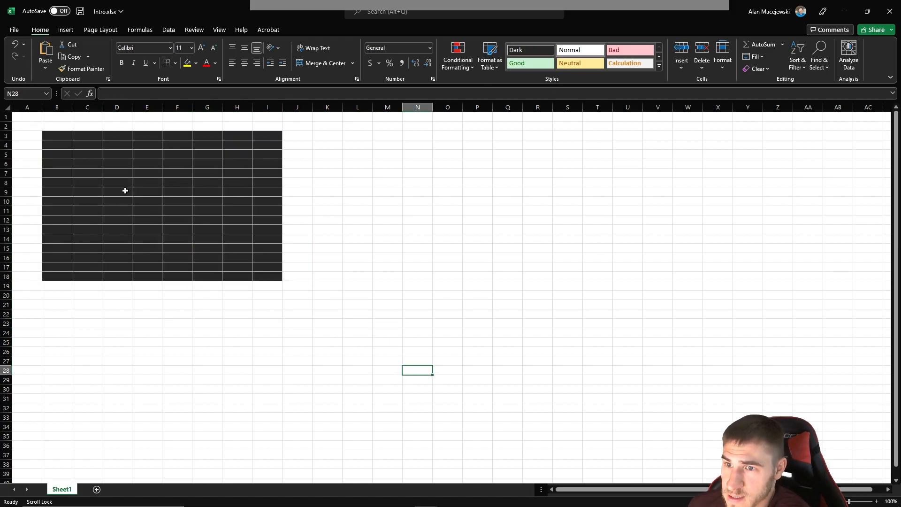
left_click(56, 135)
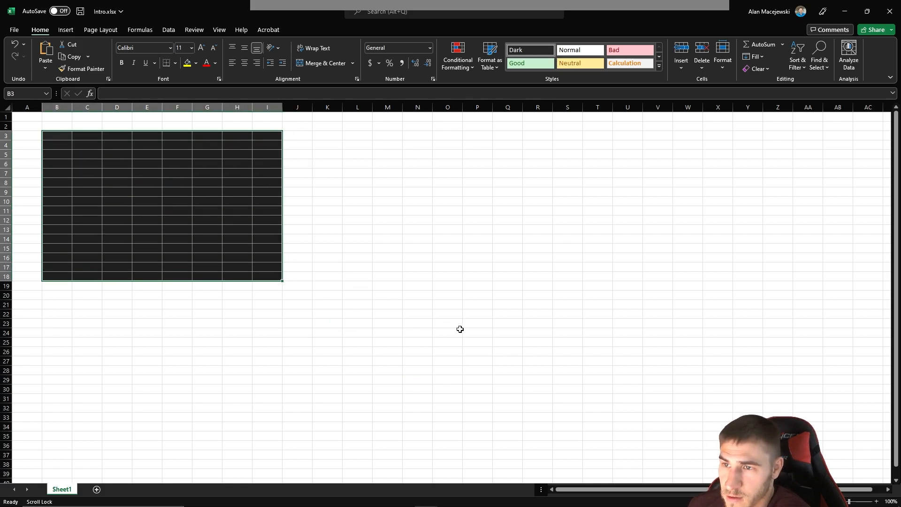
left_click(357, 329)
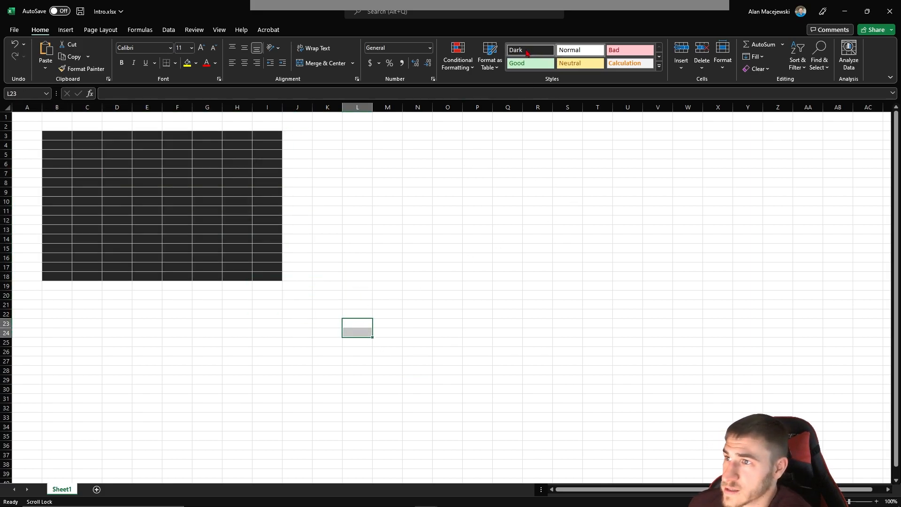
Step: Modify the Dark style so its fill is solid black, updating the styled B3:I18 block
right_click(516, 49)
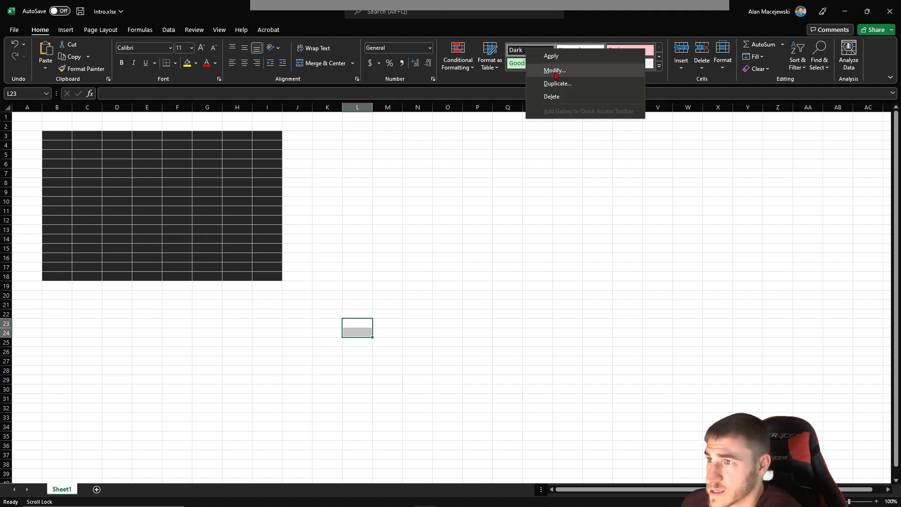
left_click(555, 70)
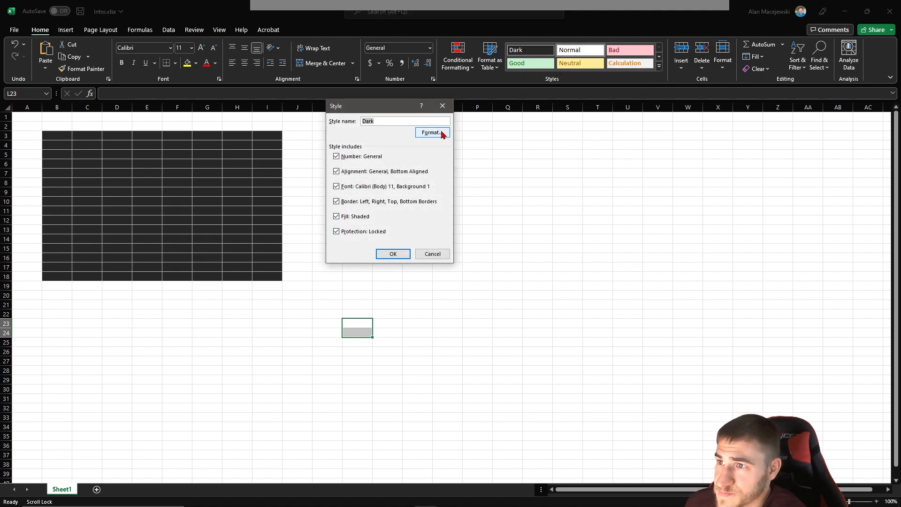
left_click(431, 132)
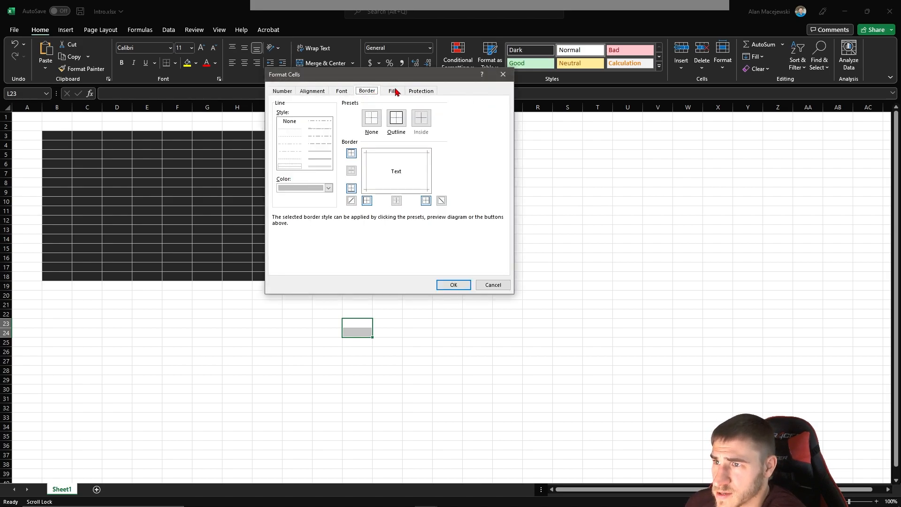
left_click(393, 90)
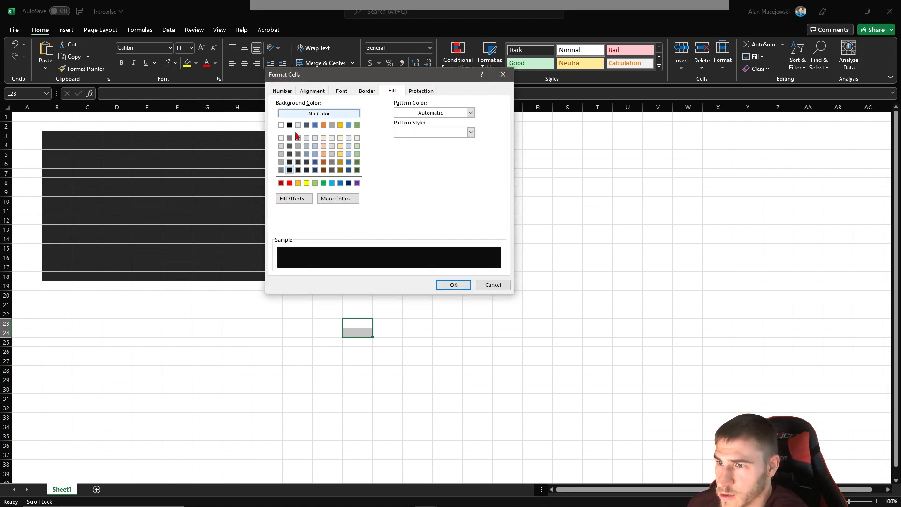
left_click(453, 285)
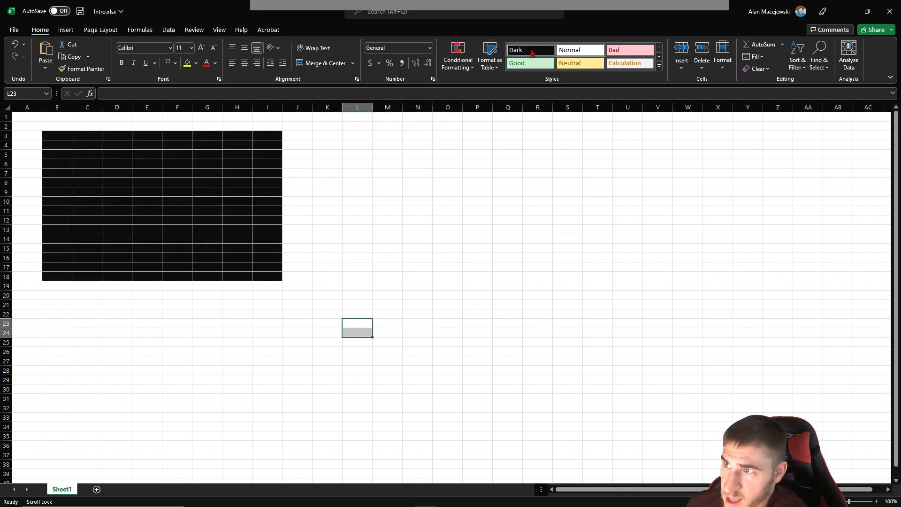
Step: Select the entire sheet via the Select All corner so the Dark style can cover every cell
left_click(417, 304)
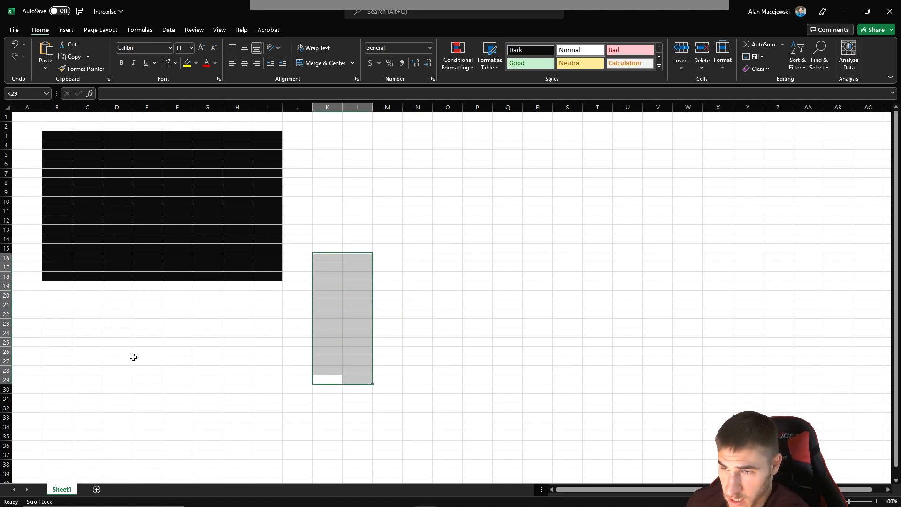
left_click(207, 370)
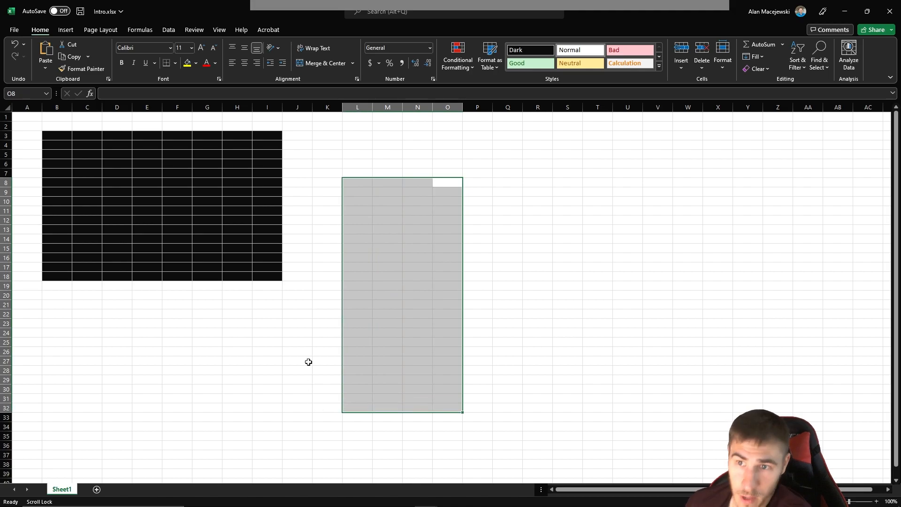
mouse_move(163, 285)
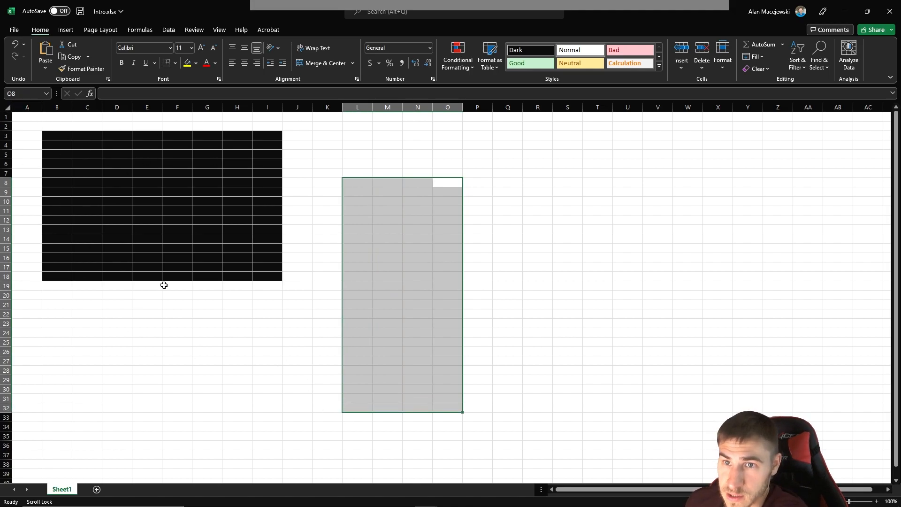
left_click(327, 333)
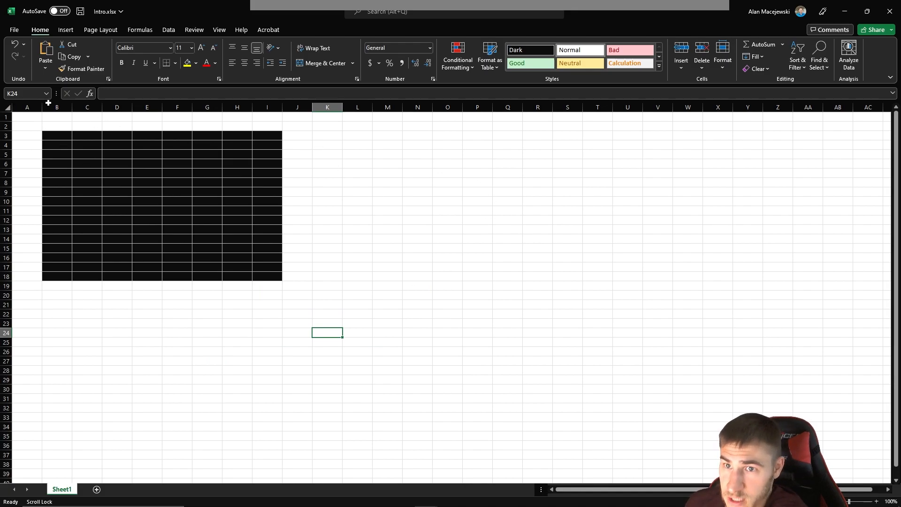
left_click(266, 294)
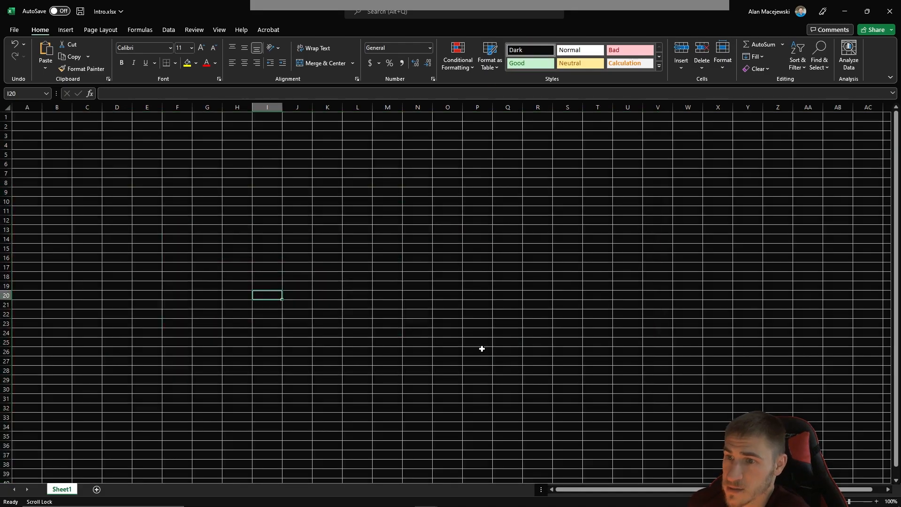
mouse_move(440, 295)
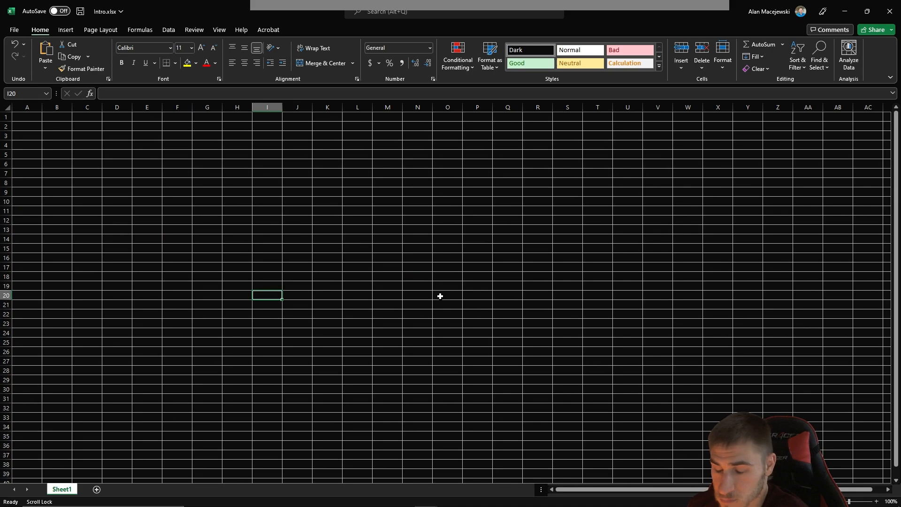
mouse_move(476, 293)
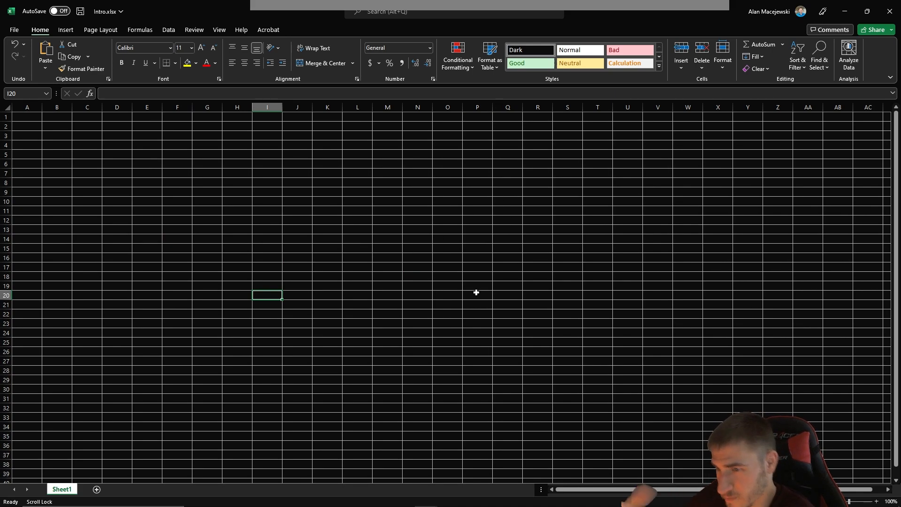
mouse_move(534, 213)
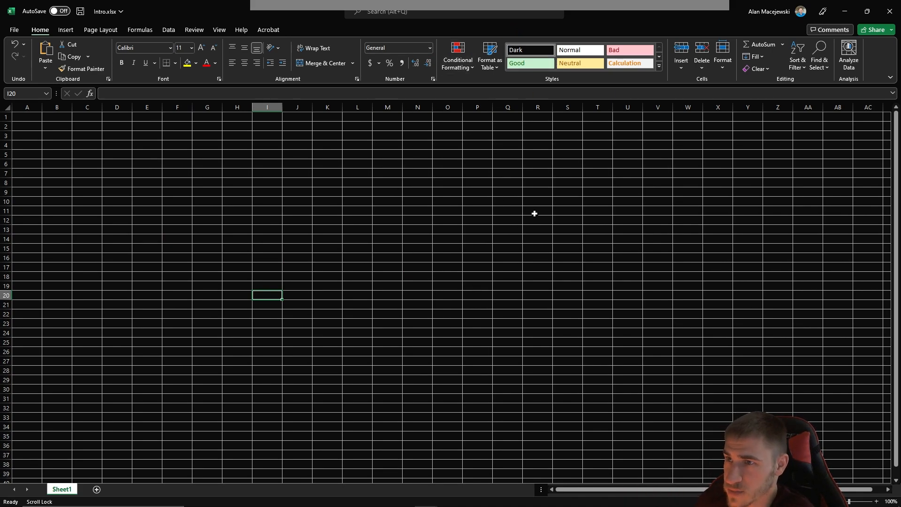
Step: Select a few cells on the dark sheet and expand the full Cell Styles gallery again
left_click(117, 229)
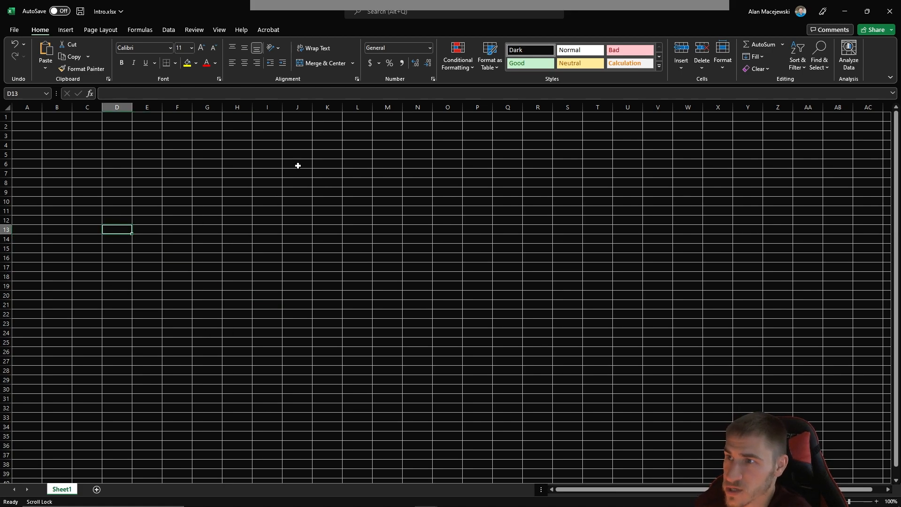
left_click(266, 276)
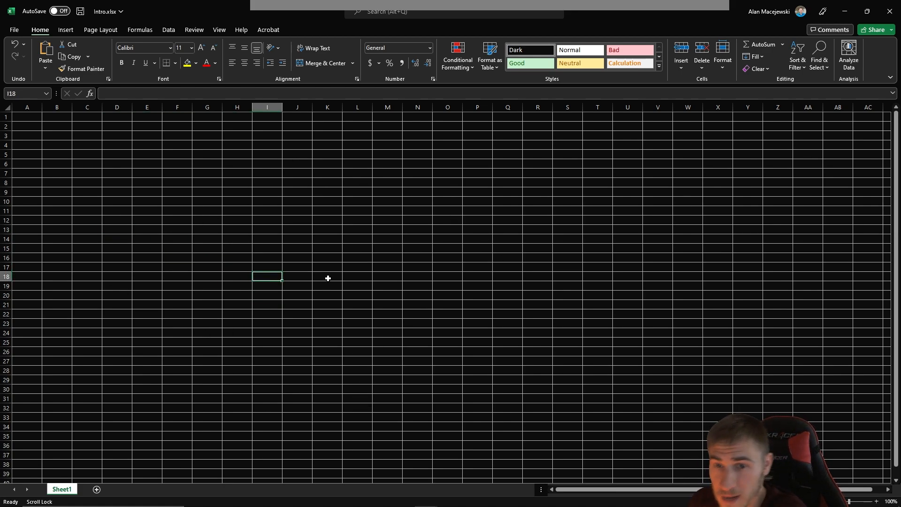
mouse_move(580, 63)
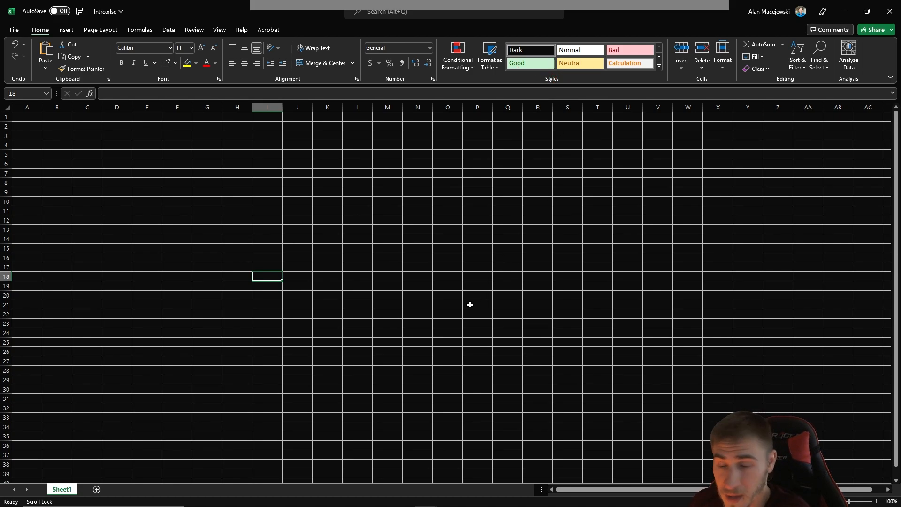
mouse_move(387, 239)
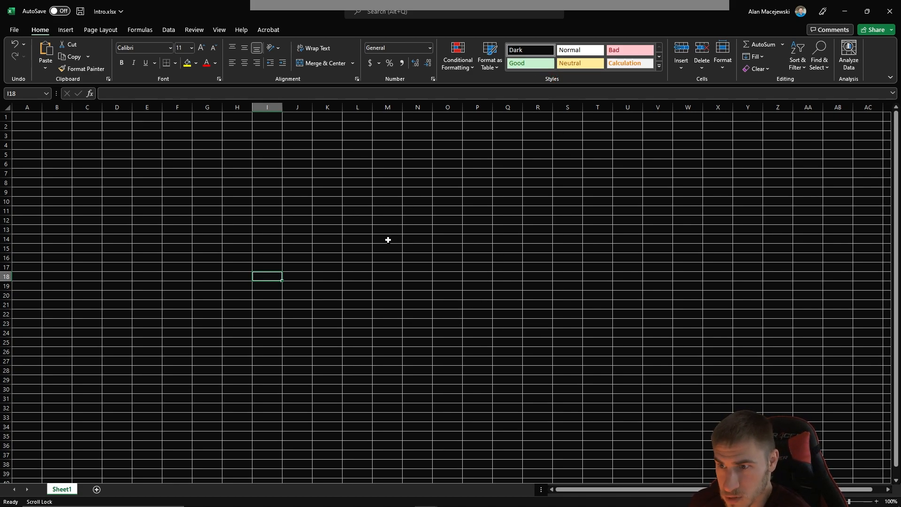
mouse_move(233, 248)
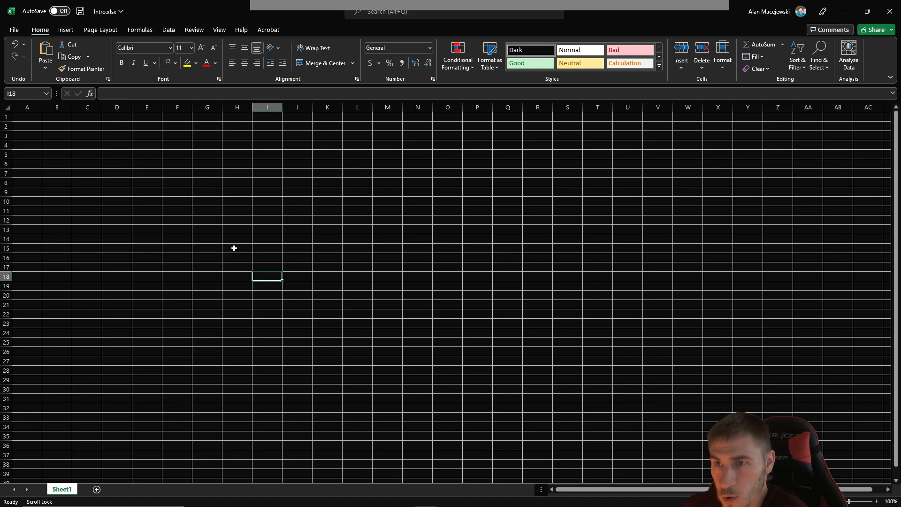
mouse_move(395, 303)
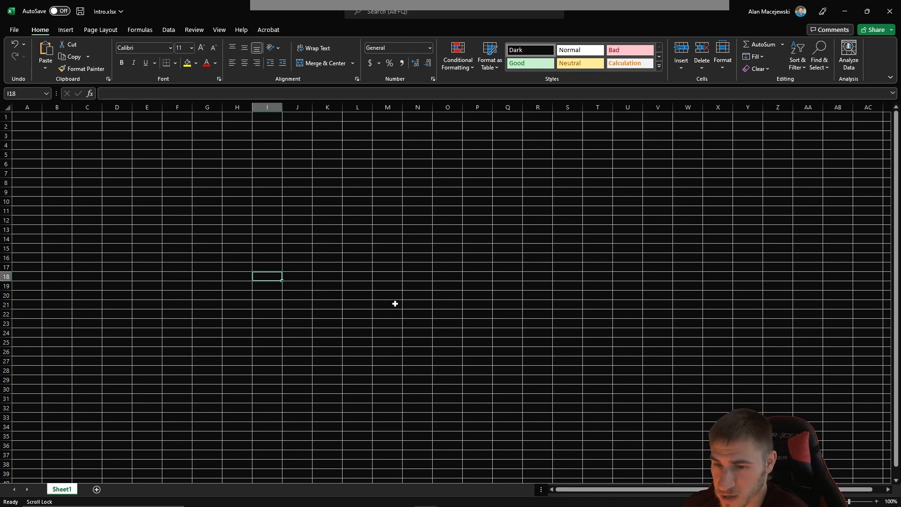
mouse_move(544, 250)
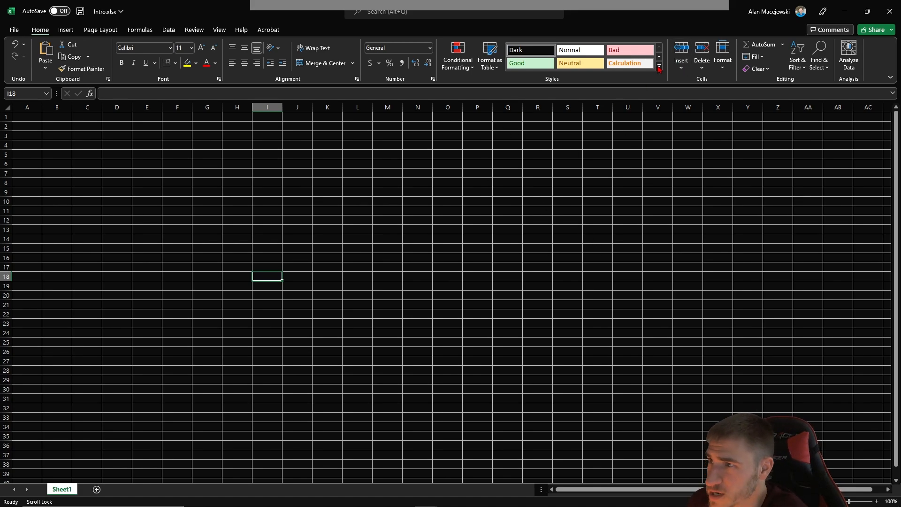
left_click(659, 68)
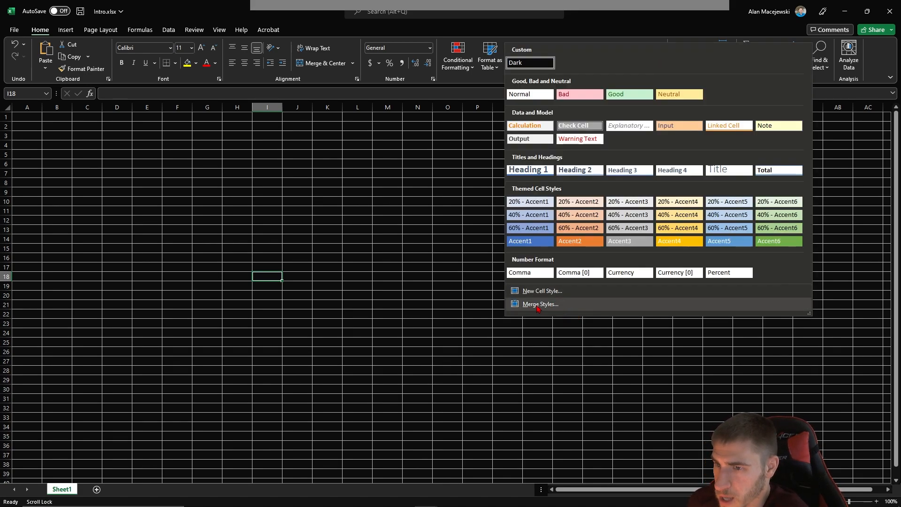
Step: Merge cell styles from Book1 into this workbook to bring in the Dark Mode style
left_click(539, 303)
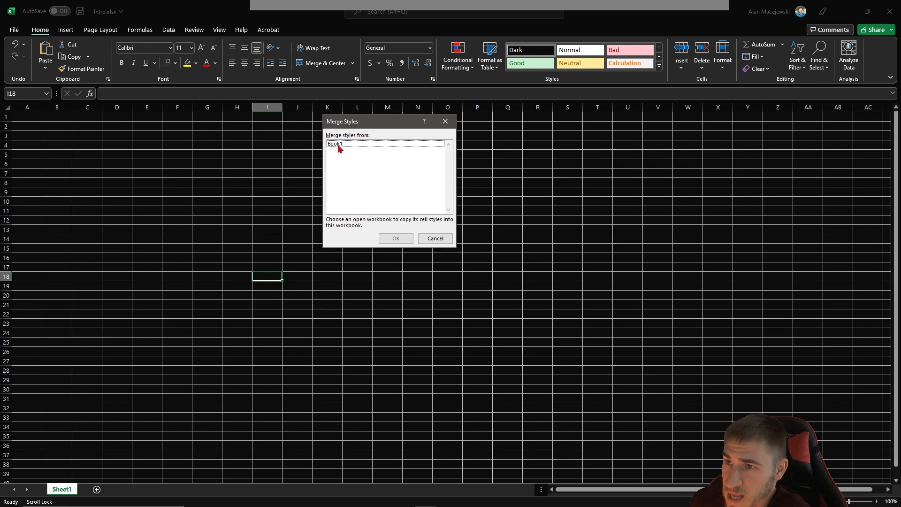
left_click(387, 144)
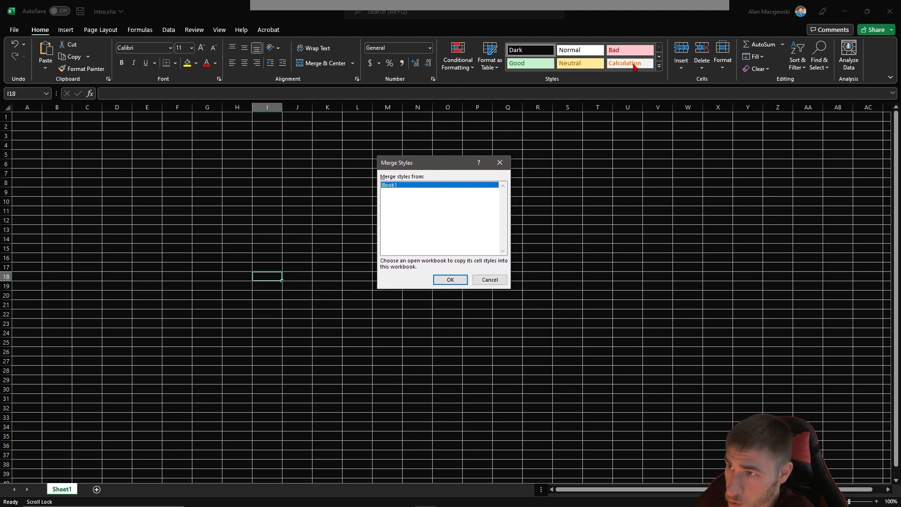
mouse_move(602, 380)
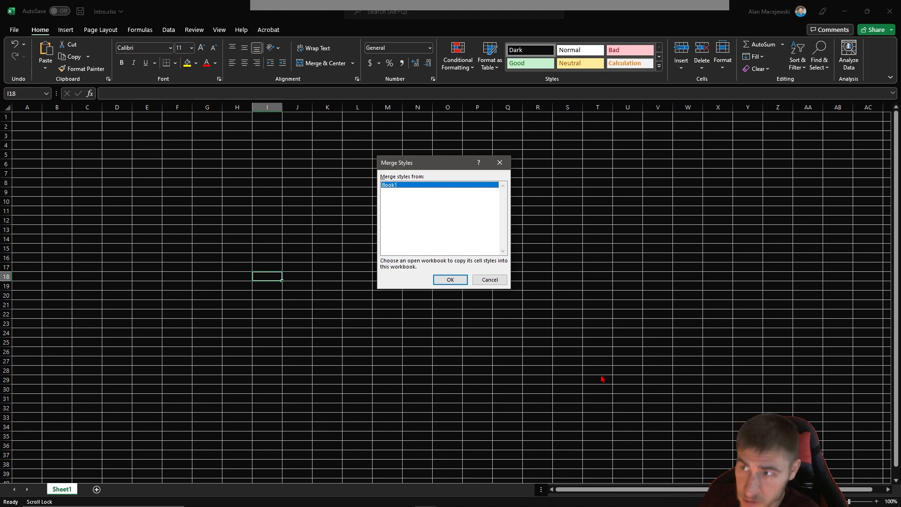
mouse_move(506, 186)
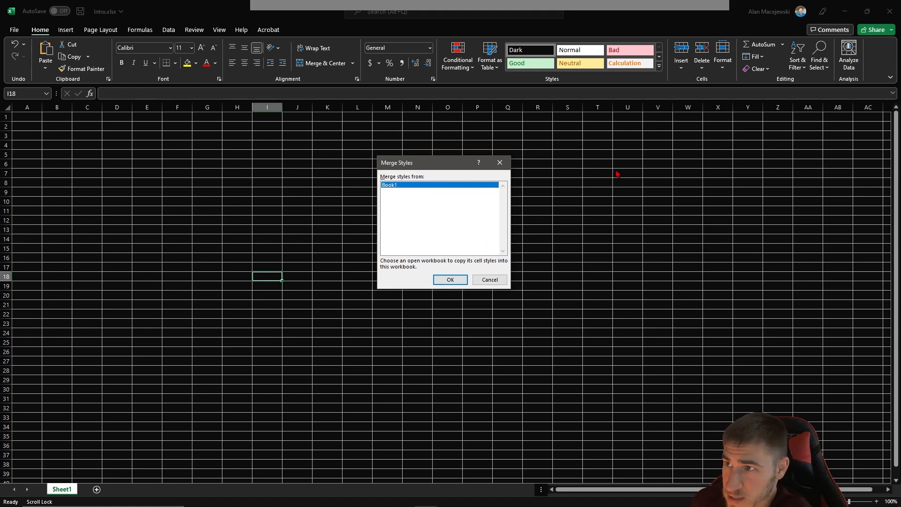
mouse_move(434, 382)
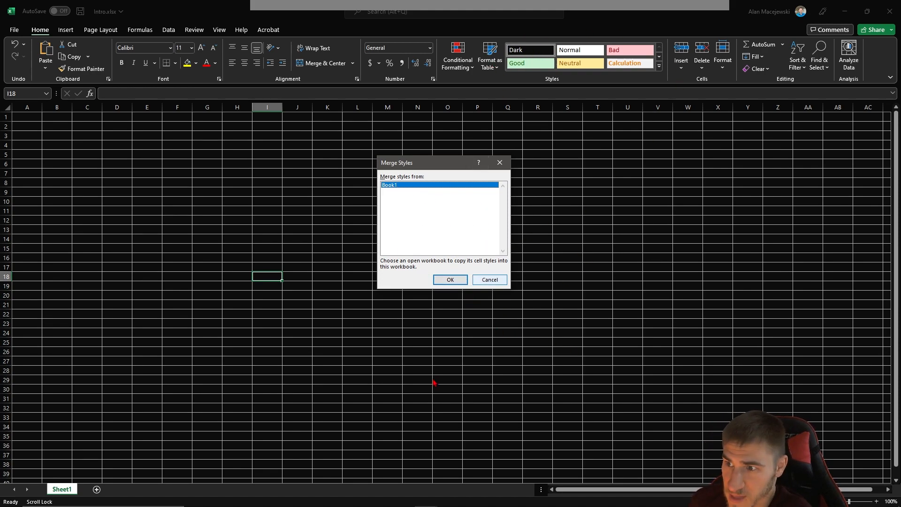
left_click(450, 280)
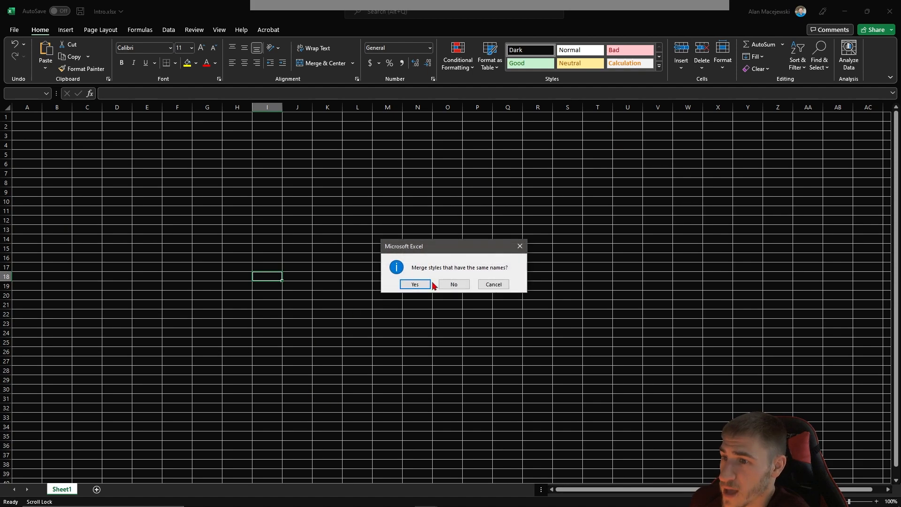
mouse_move(508, 299)
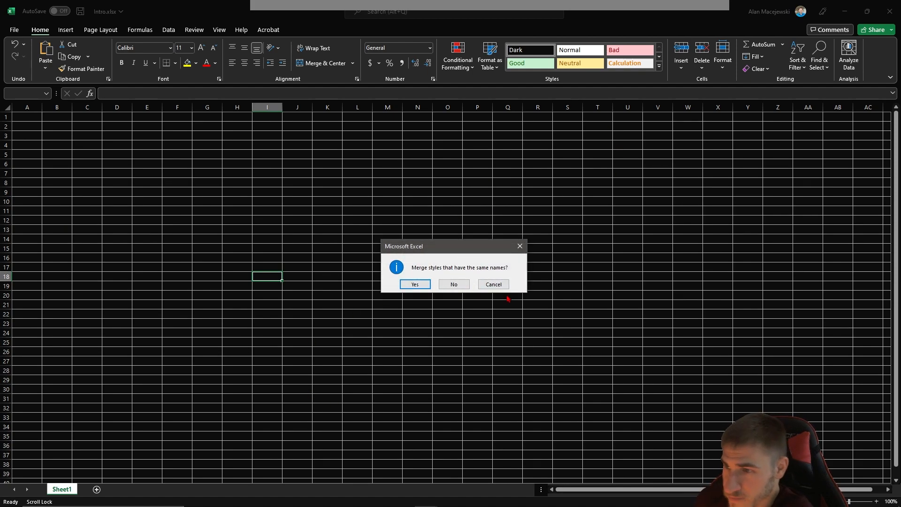
mouse_move(586, 52)
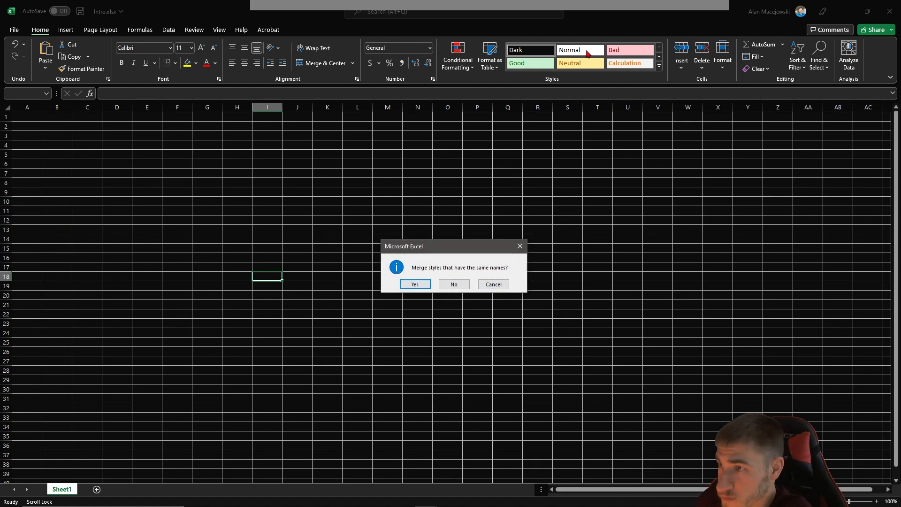
mouse_move(602, 213)
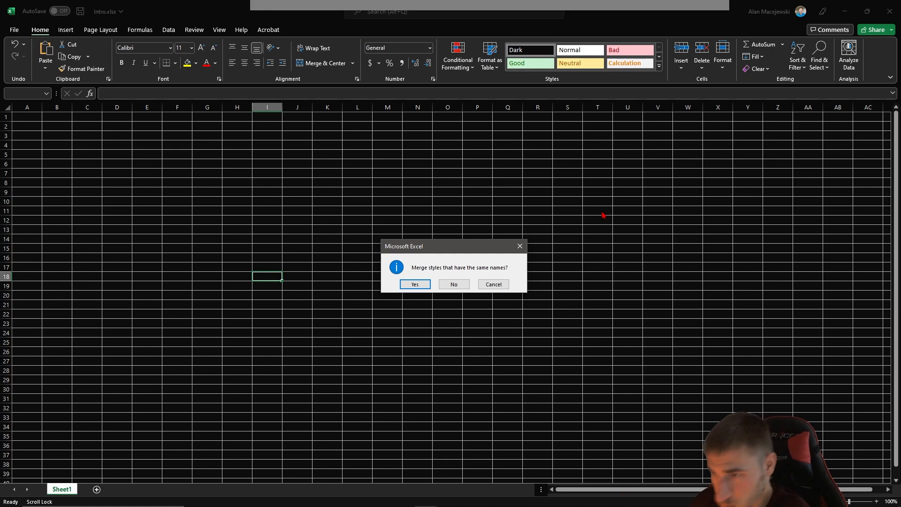
mouse_move(605, 214)
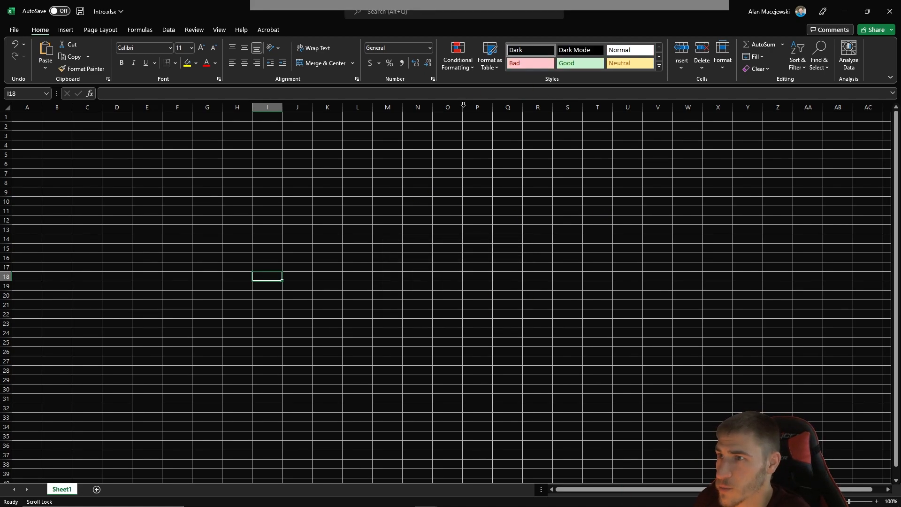
left_click(356, 276)
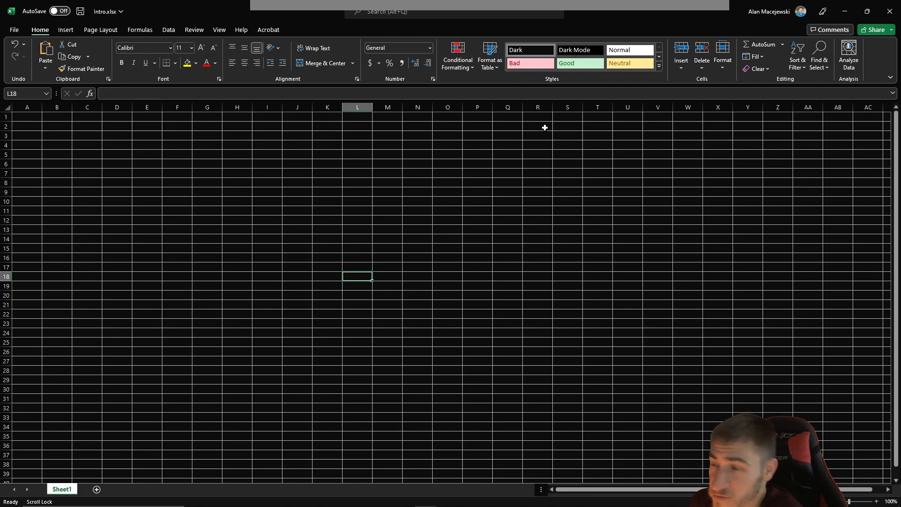
mouse_move(228, 254)
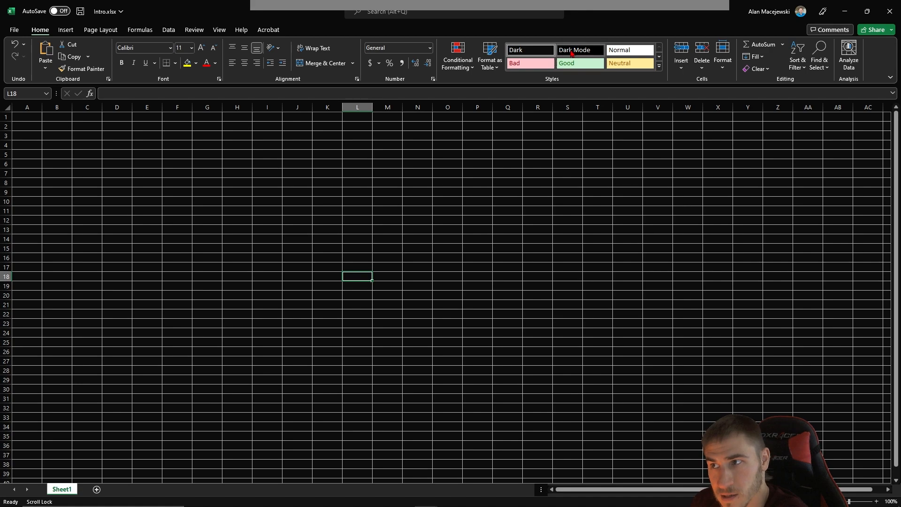
left_click(237, 229)
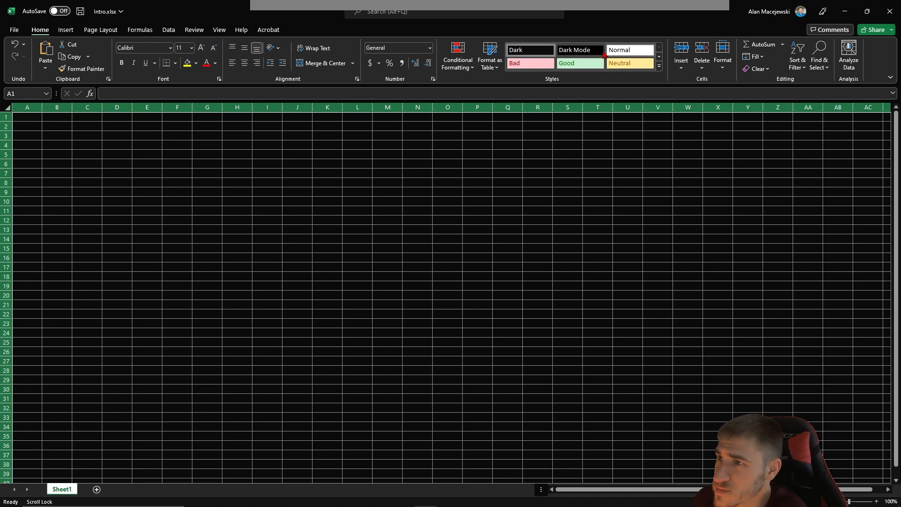
left_click(417, 285)
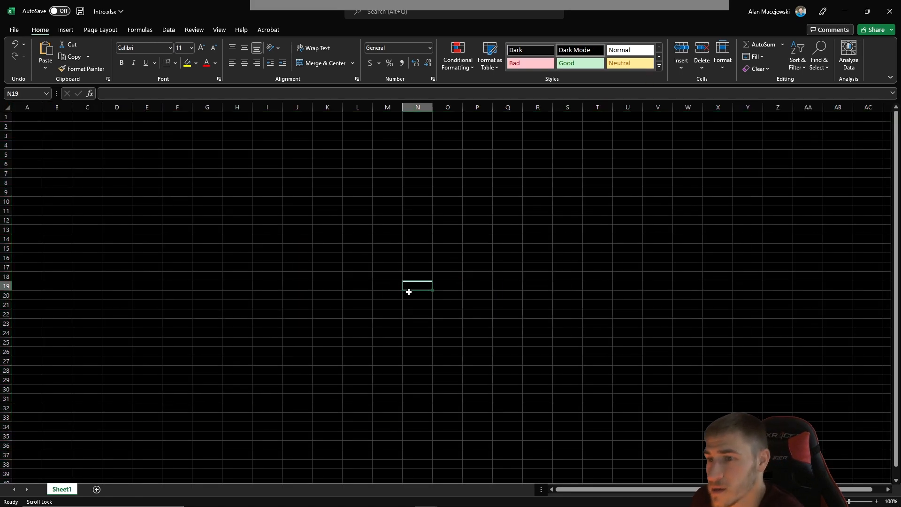
left_click(298, 304)
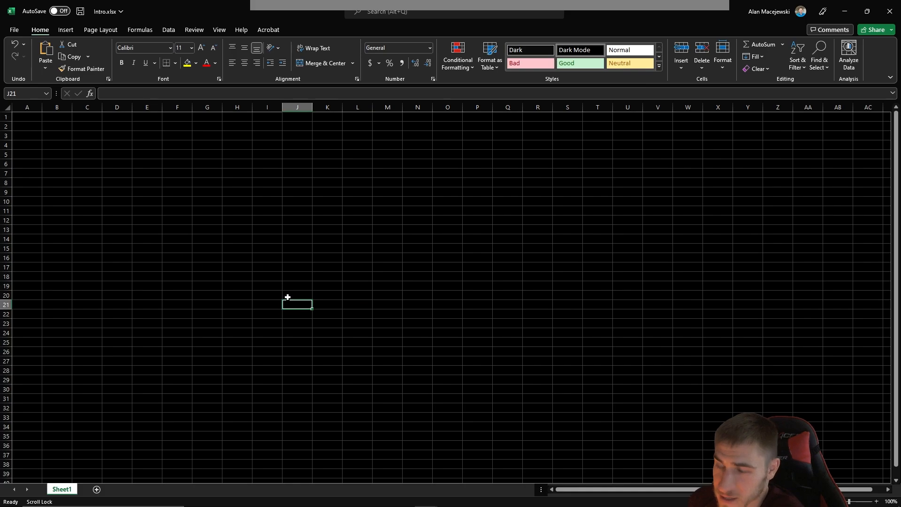
left_click(237, 237)
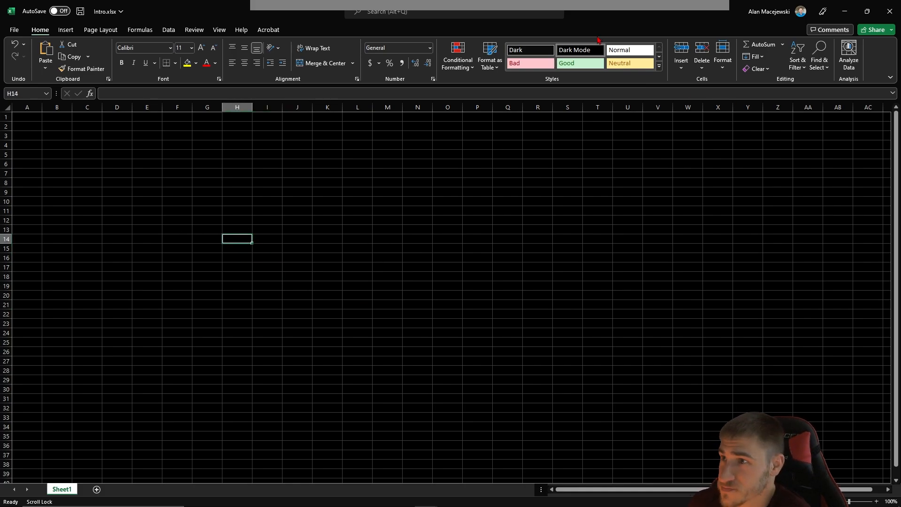
right_click(581, 50)
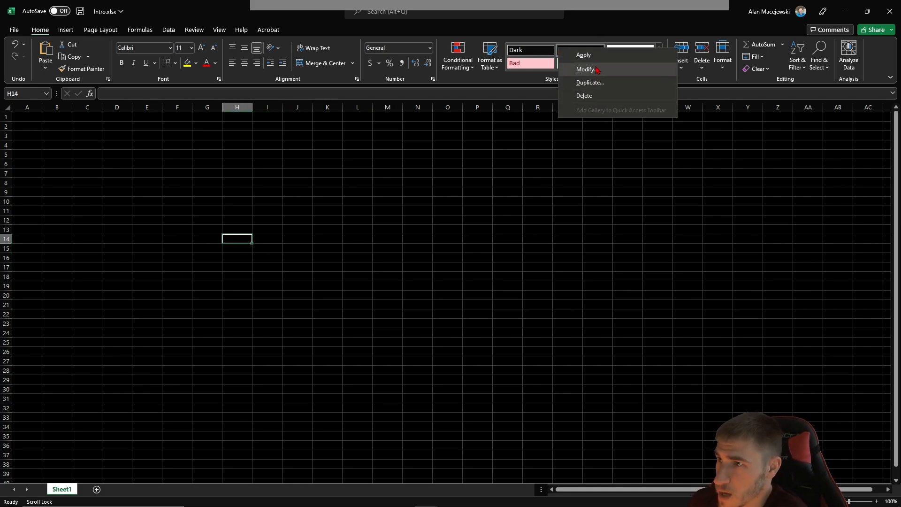
left_click(585, 68)
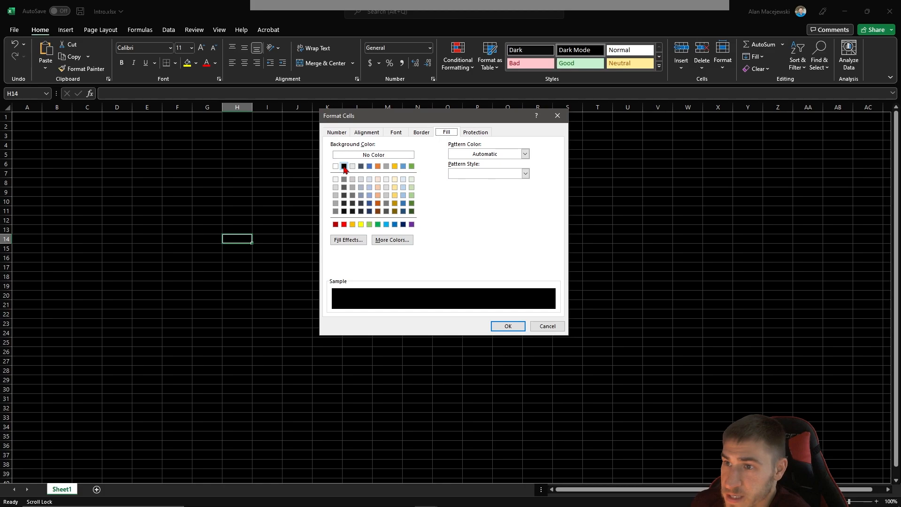
mouse_move(428, 140)
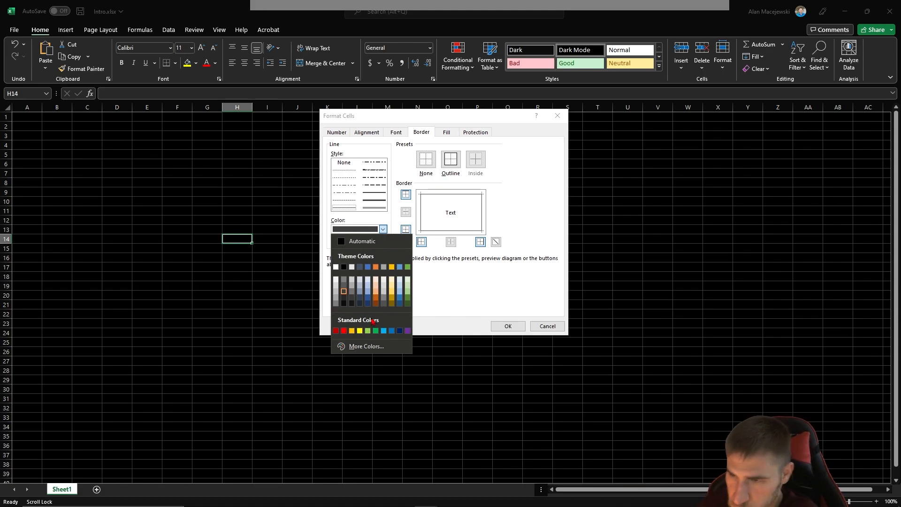
mouse_move(458, 298)
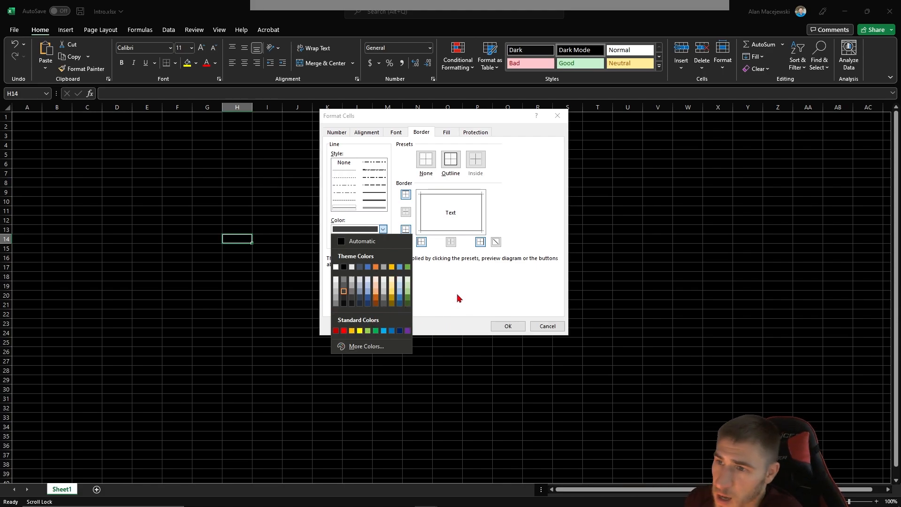
mouse_move(466, 285)
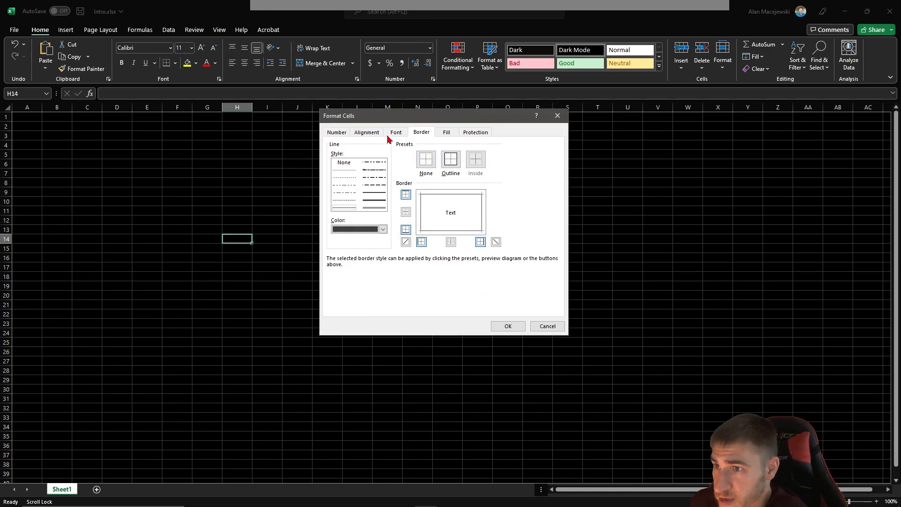
left_click(395, 131)
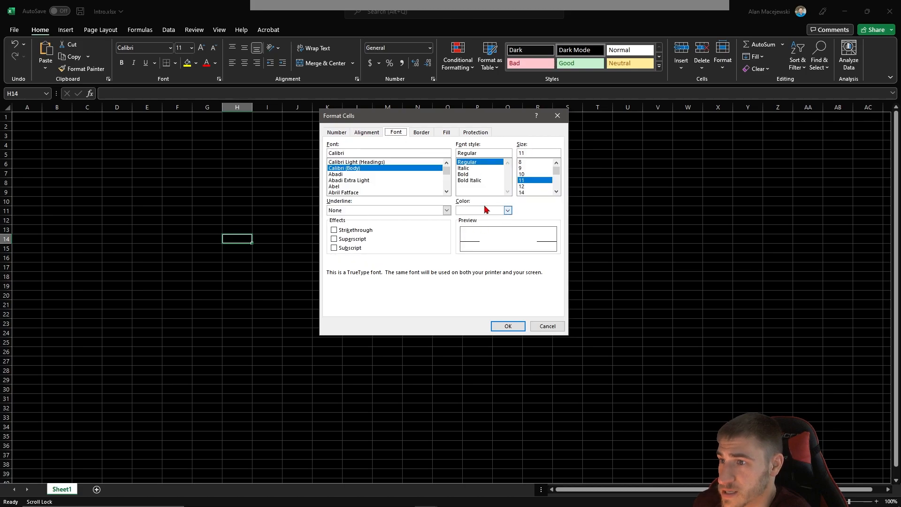
mouse_move(586, 225)
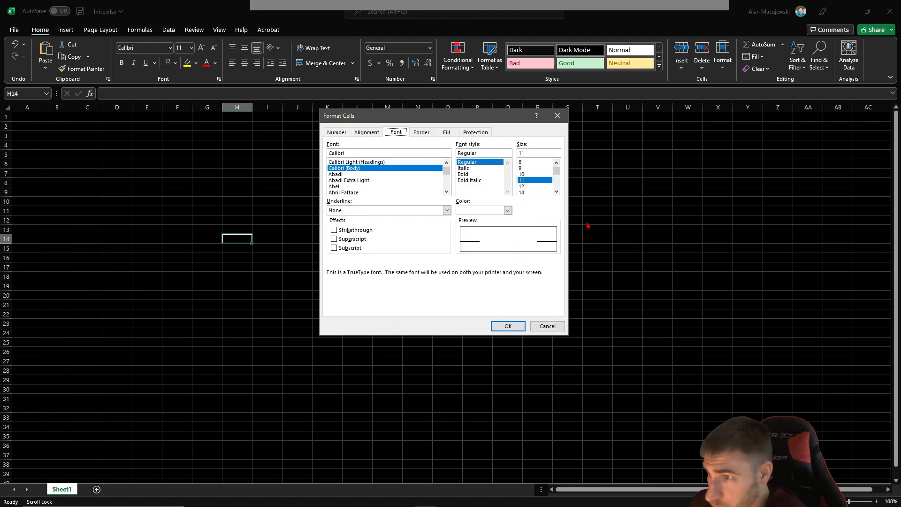
left_click(505, 325)
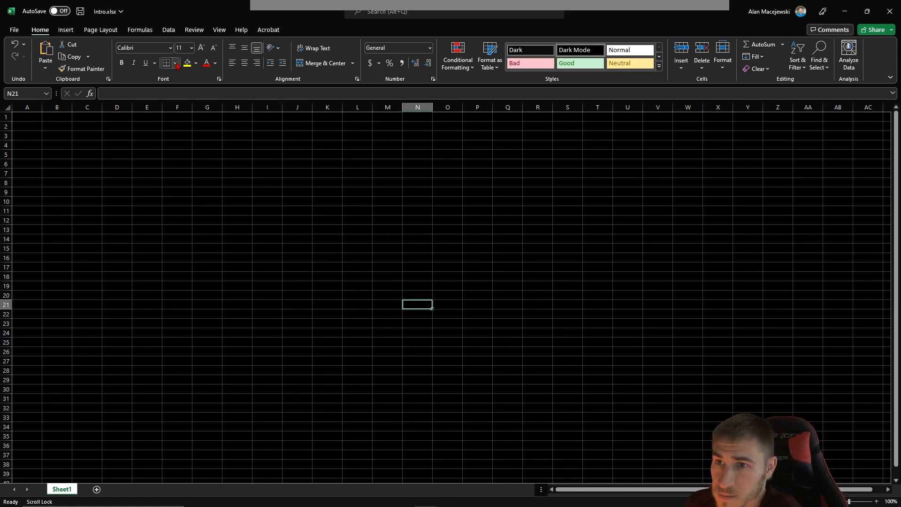
left_click(175, 63)
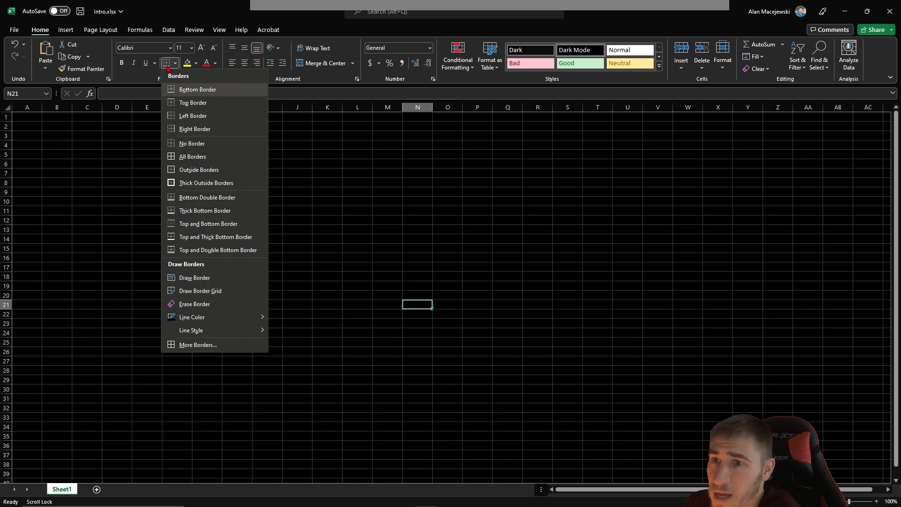
mouse_move(275, 368)
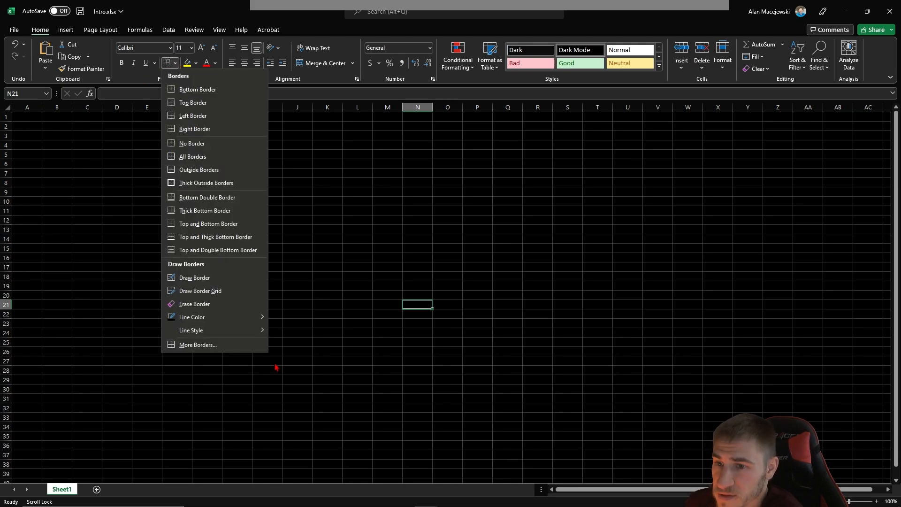
left_click(191, 316)
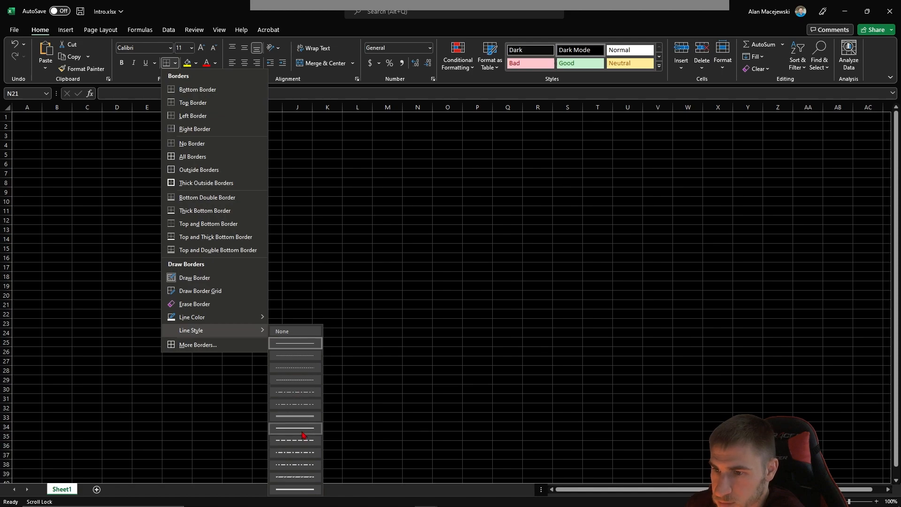
left_click(295, 428)
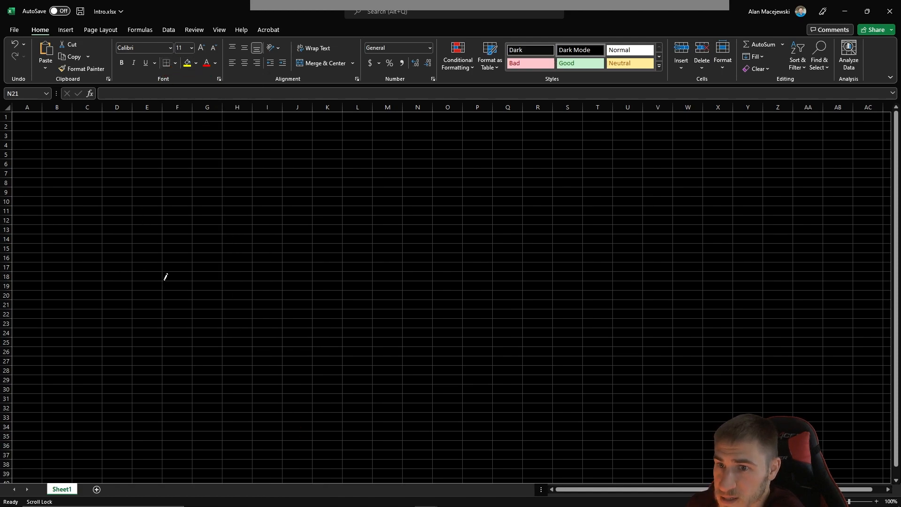
mouse_move(80, 173)
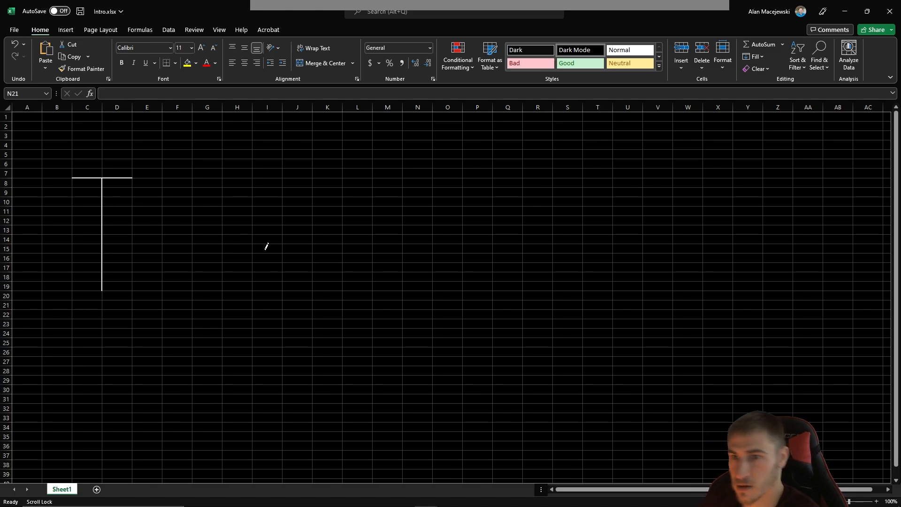
mouse_move(288, 244)
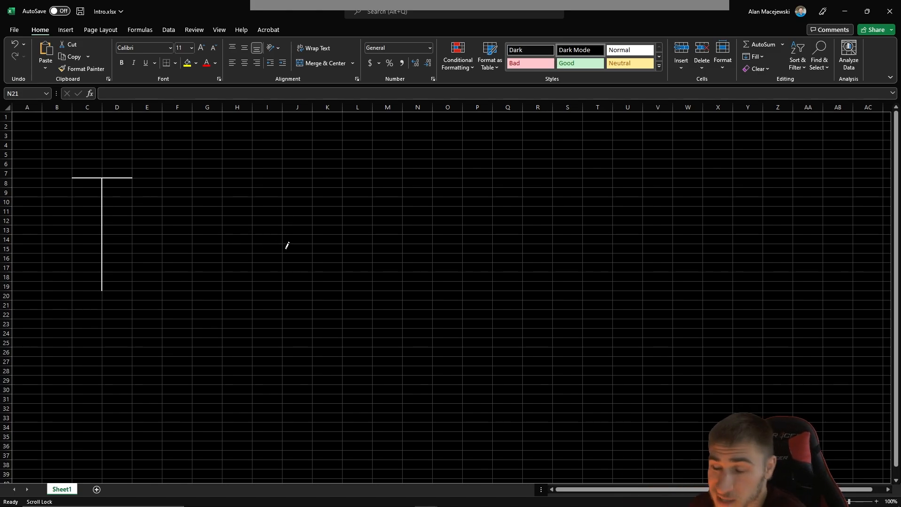
mouse_move(326, 292)
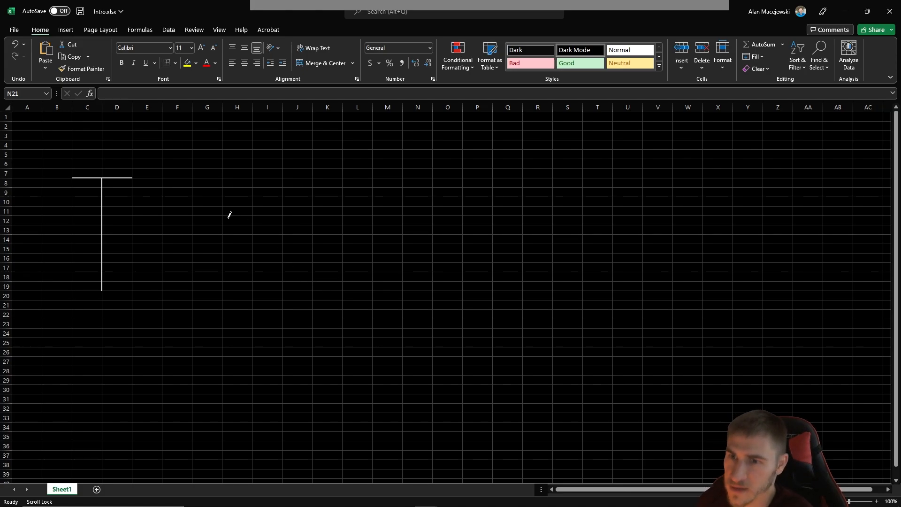
left_click(417, 305)
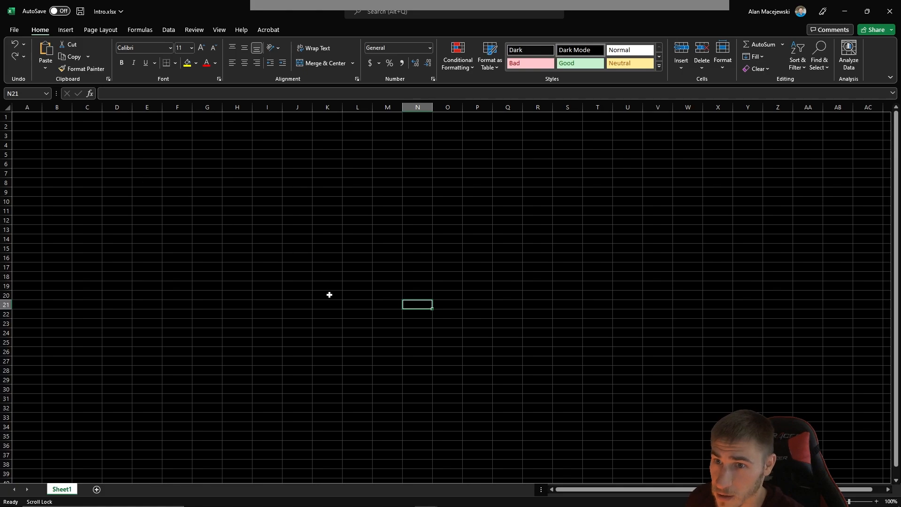
left_click(237, 286)
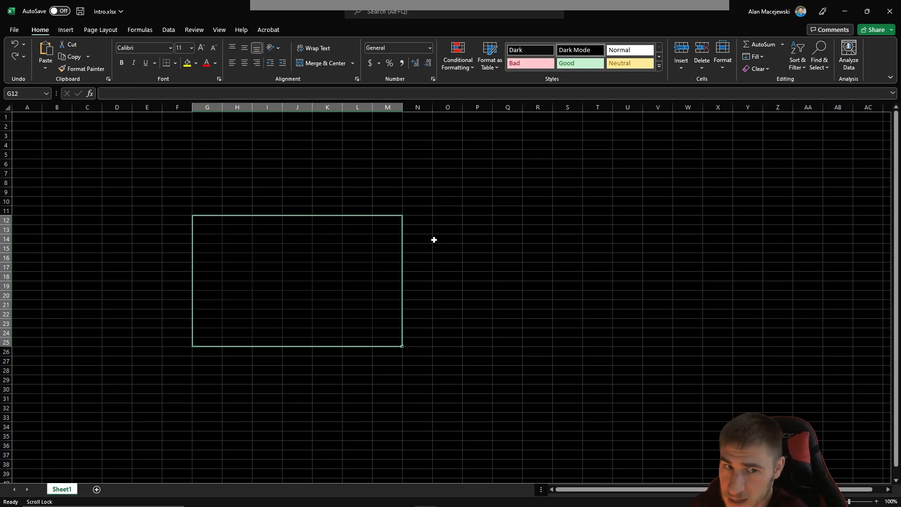
left_click(147, 201)
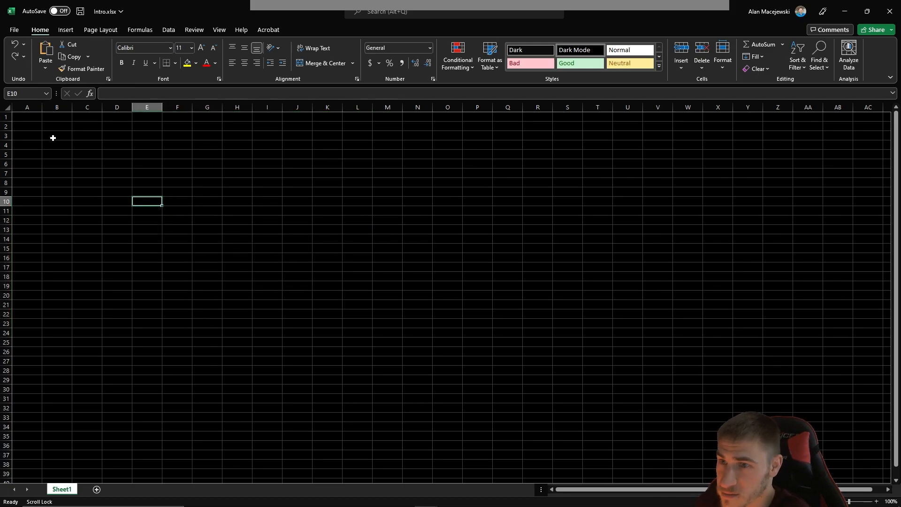
left_click(267, 286)
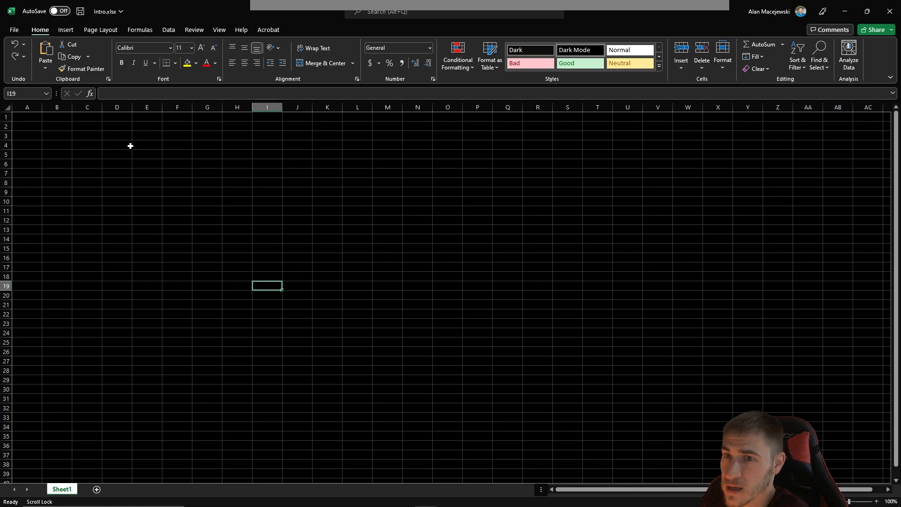
type("aisdhaiushd")
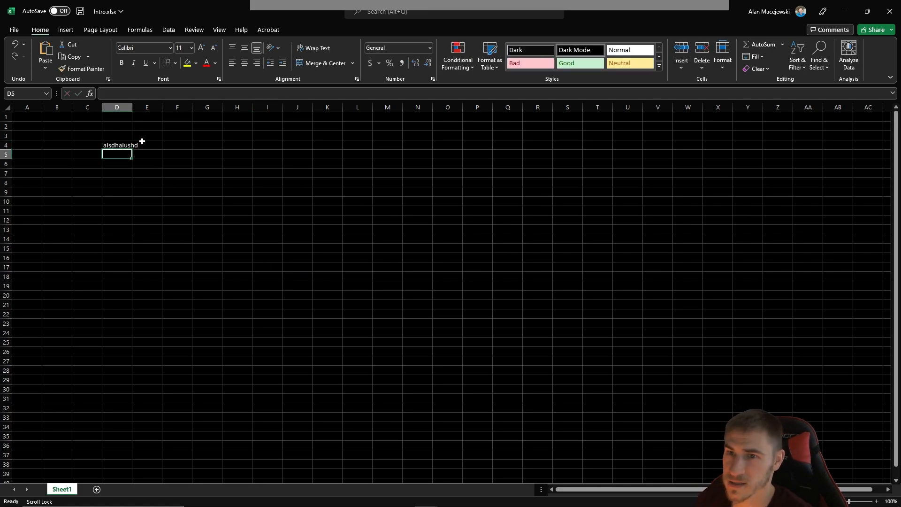
left_click(86, 192)
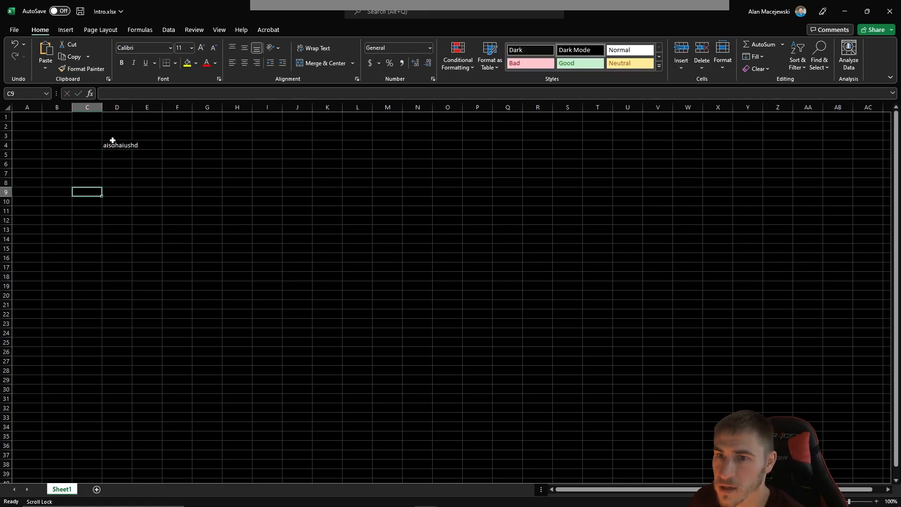
type("TITLE")
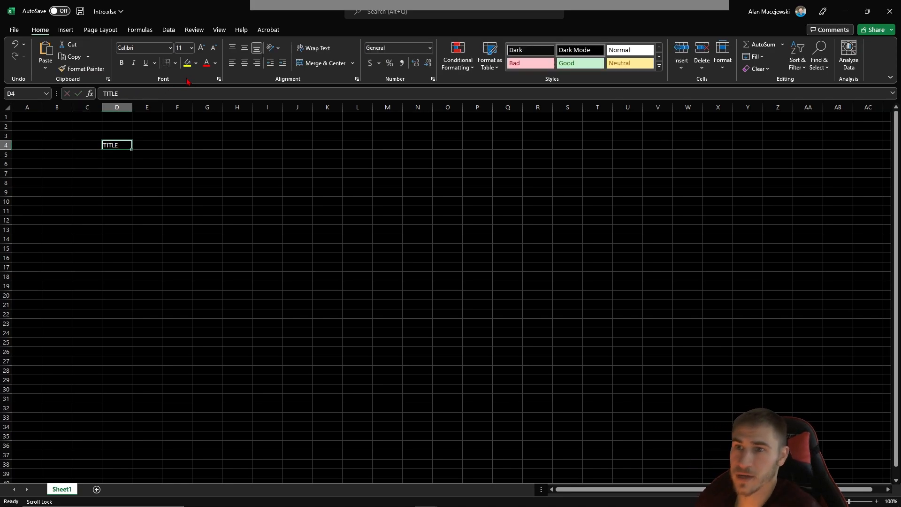
left_click(207, 201)
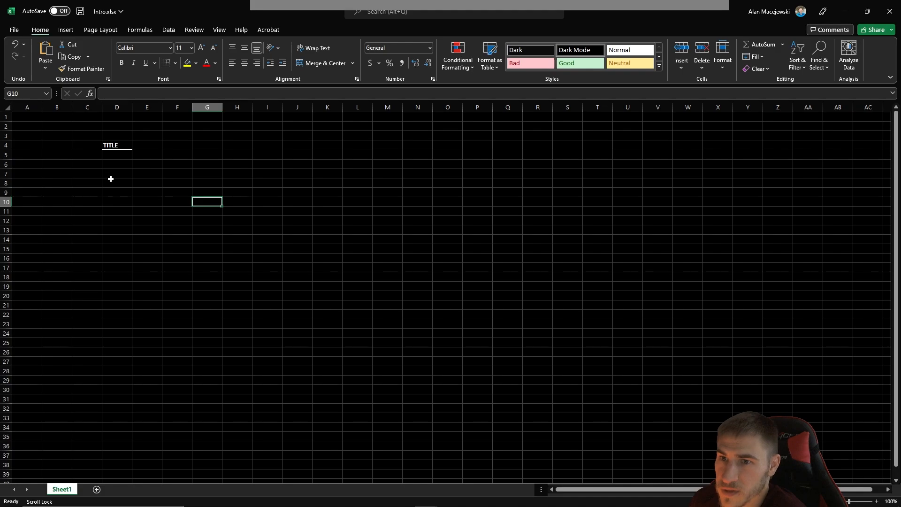
left_click(237, 360)
type("aisdhaiushd")
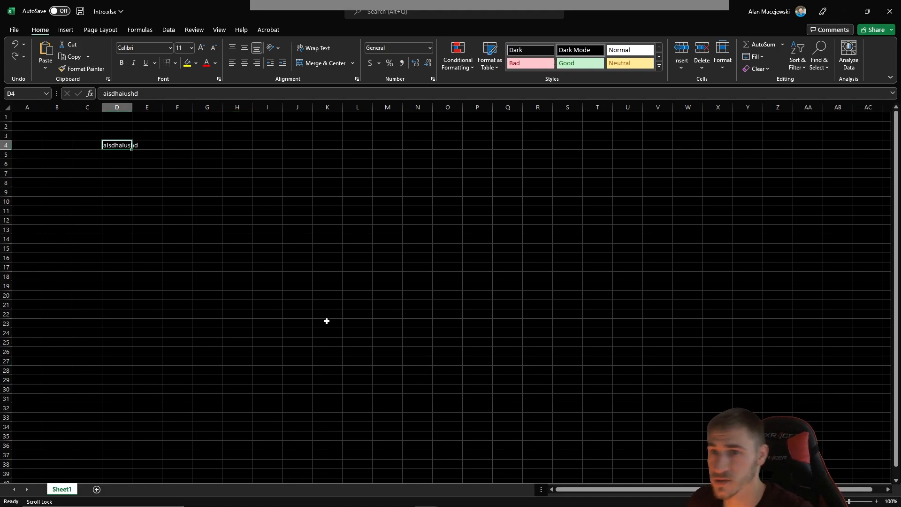
left_click(327, 210)
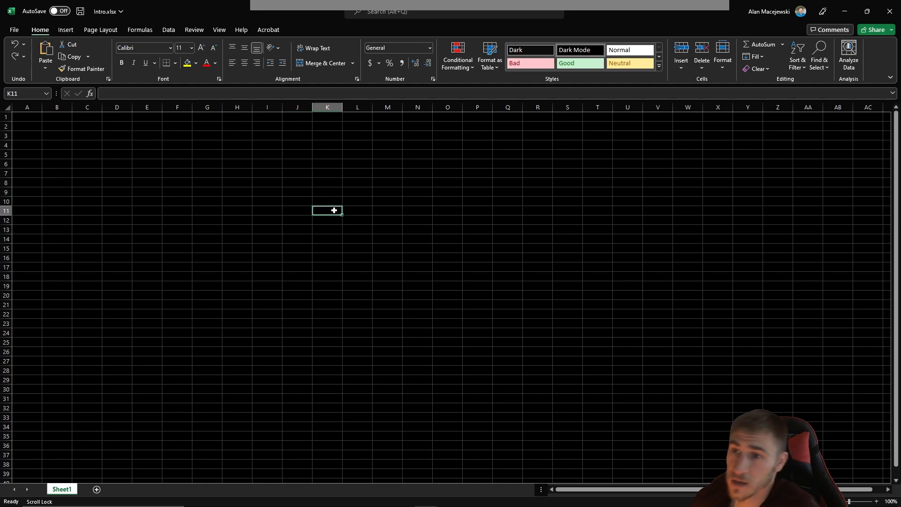